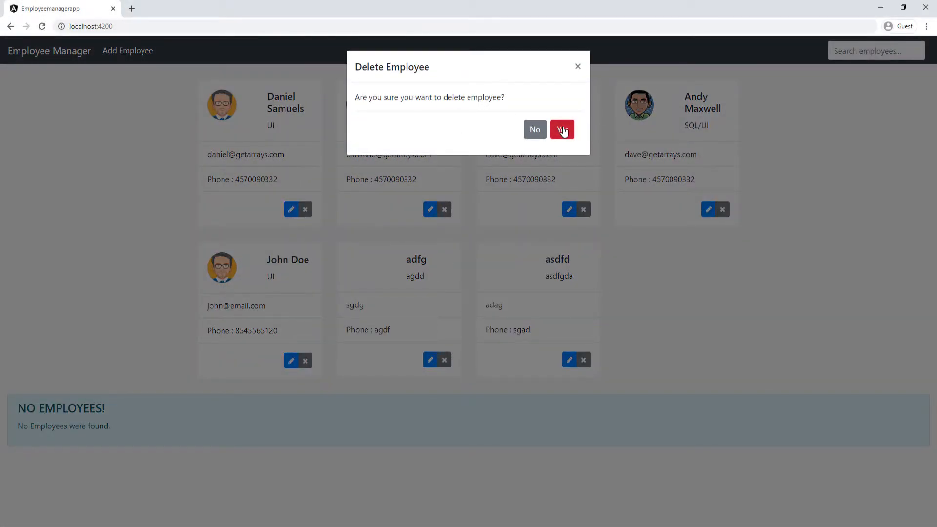
- Confirm the employee deletion by choosing Yes in the Delete Employee modal
click(562, 129)
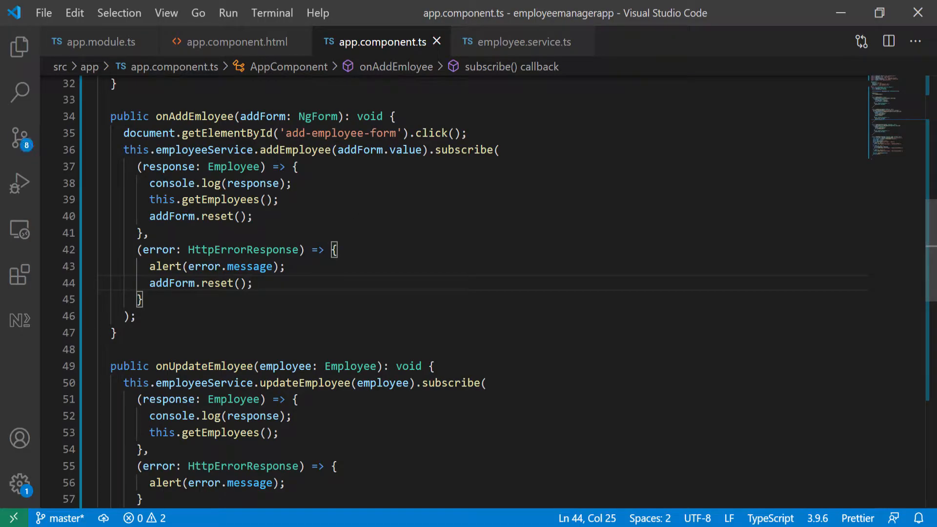
click(524, 42)
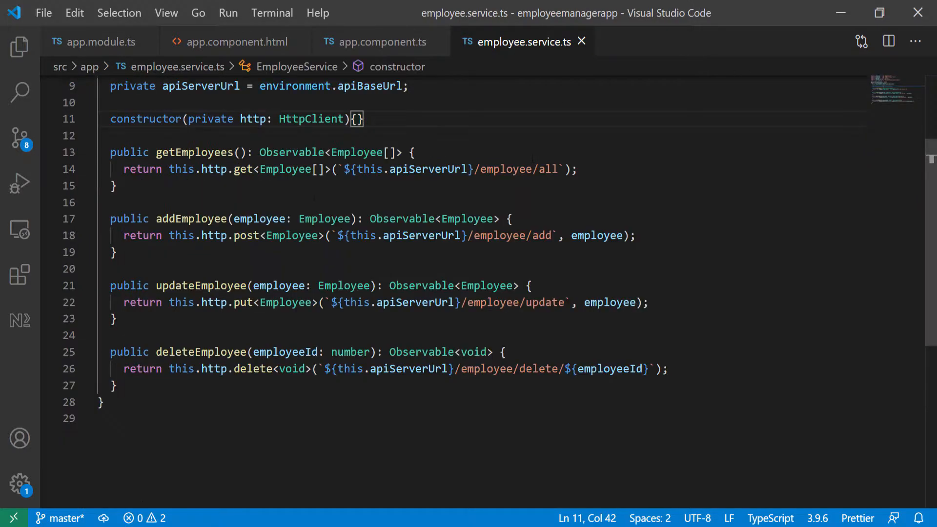
double_click(201, 308)
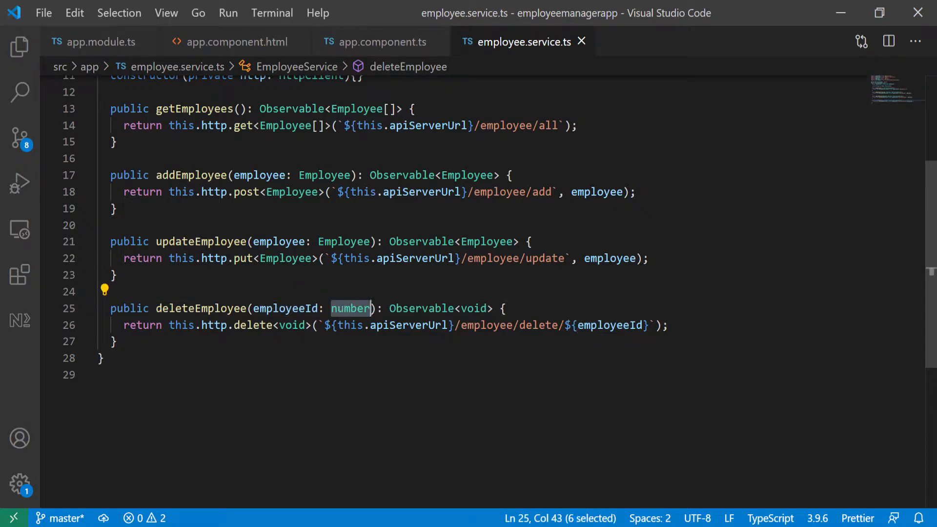
click(377, 41)
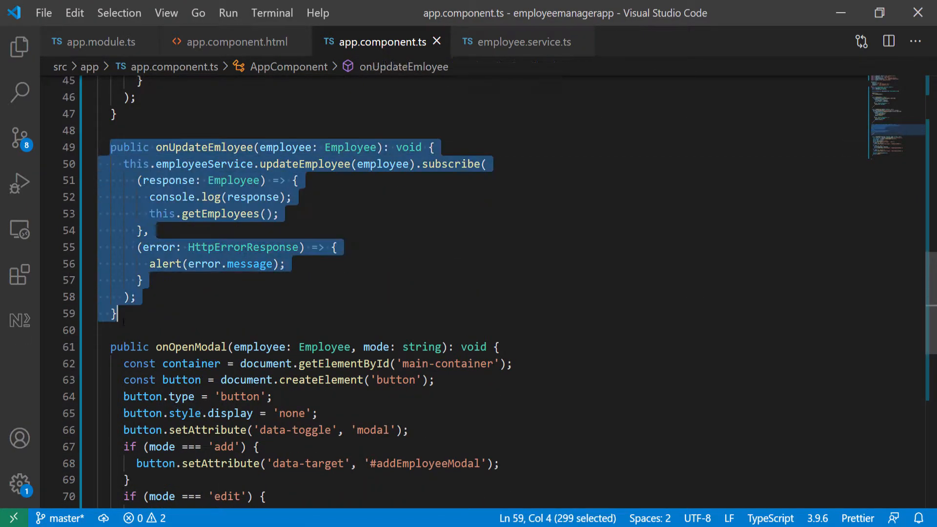
- Write onDeleteEmloyee(employeeId: number) calling deleteEmployee with a void response, then getEmployees()
click(117, 314)
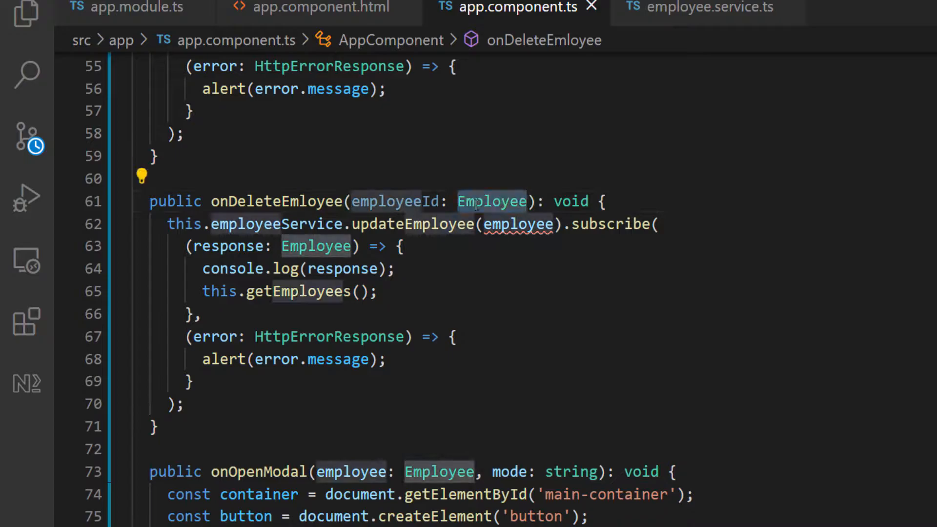
text(number)
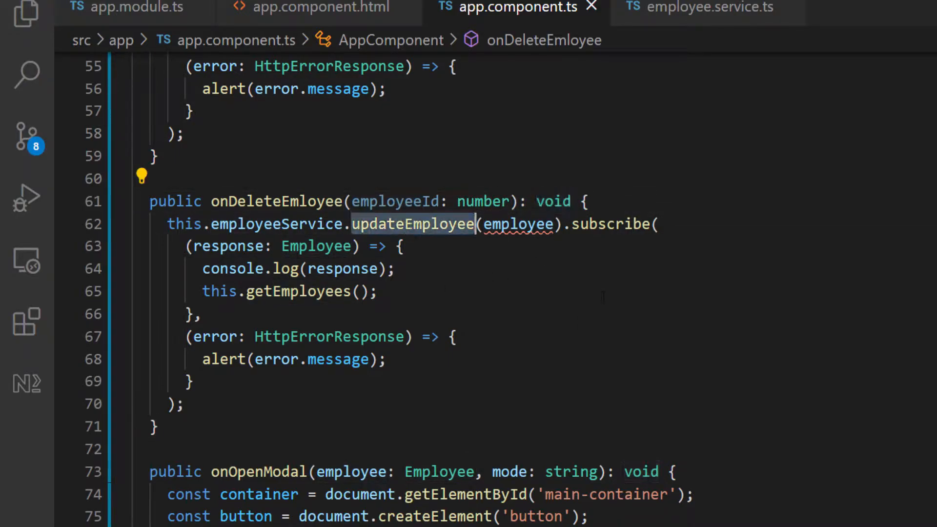
text(dl)
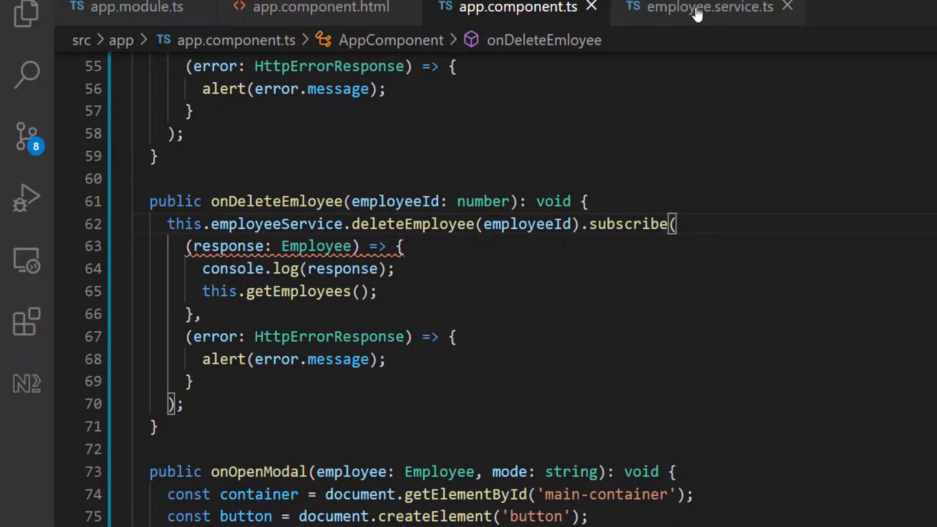
click(708, 9)
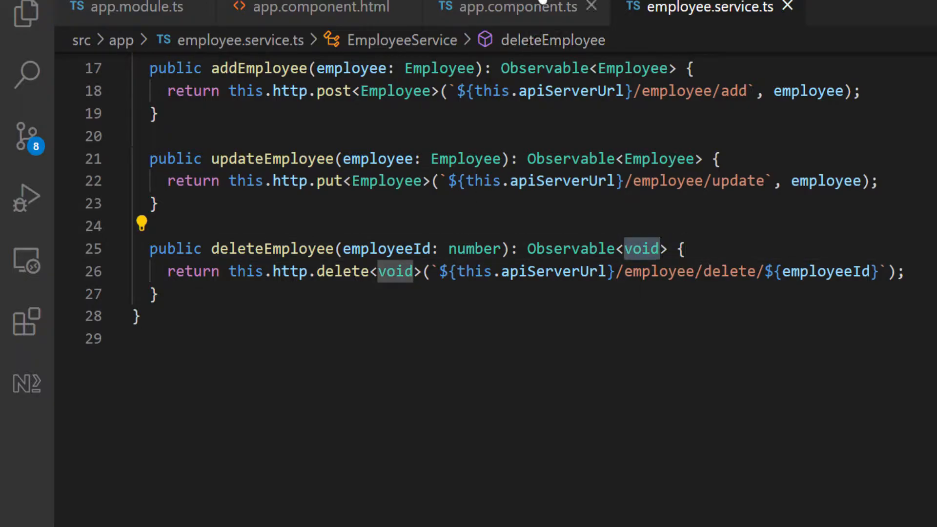
click(517, 7)
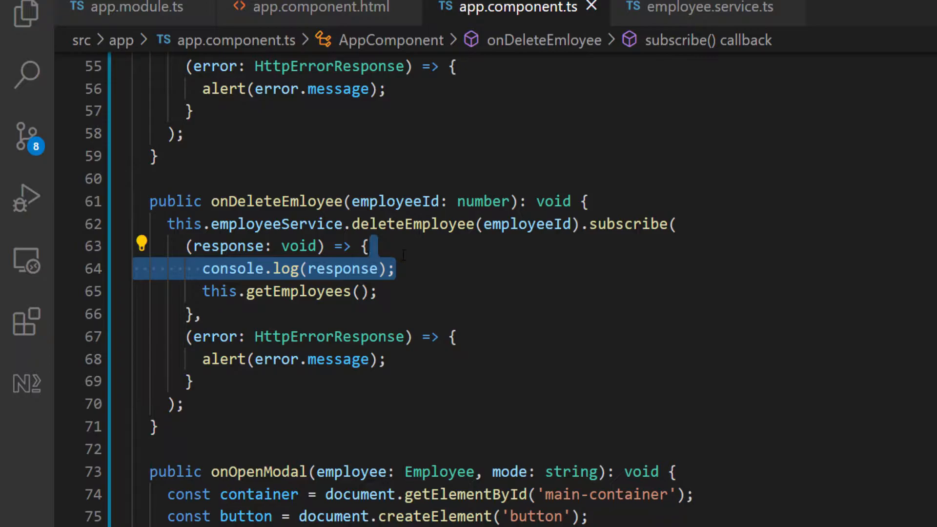
key(Delete)
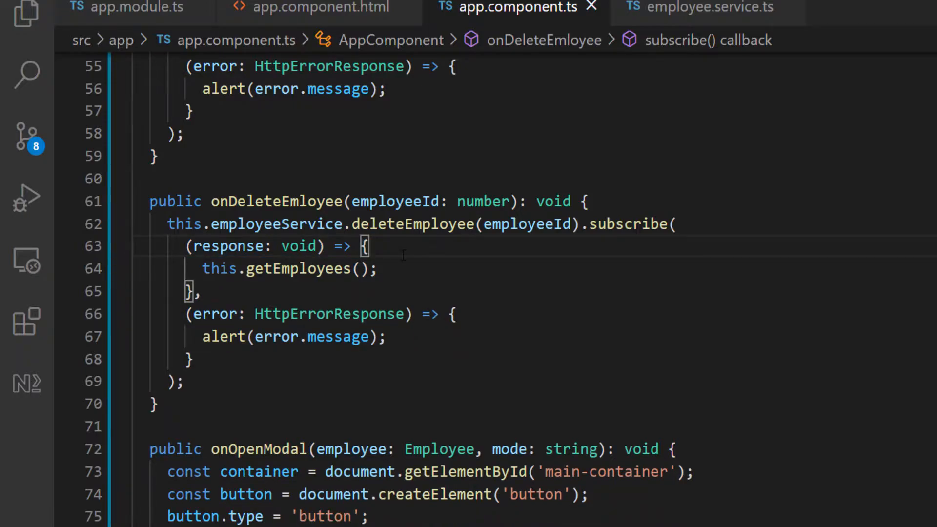
text(console.log(response);)
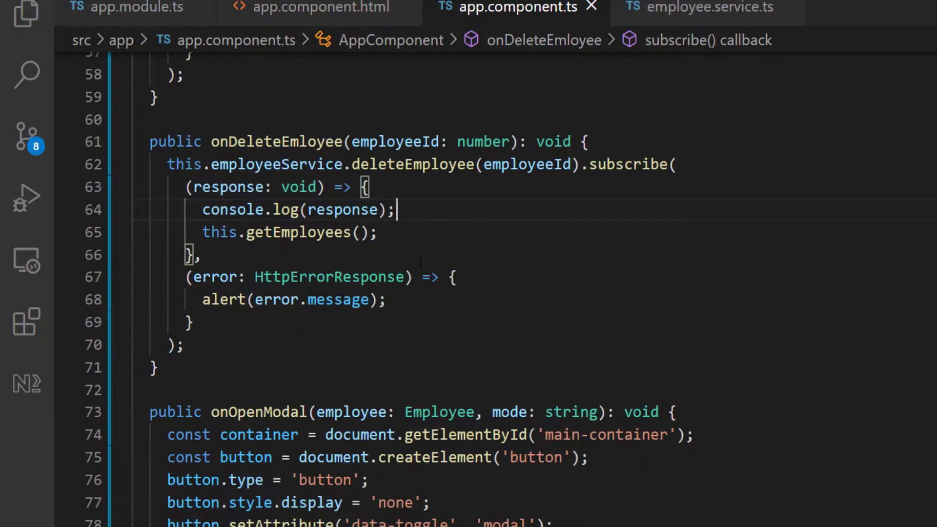
double_click(297, 232)
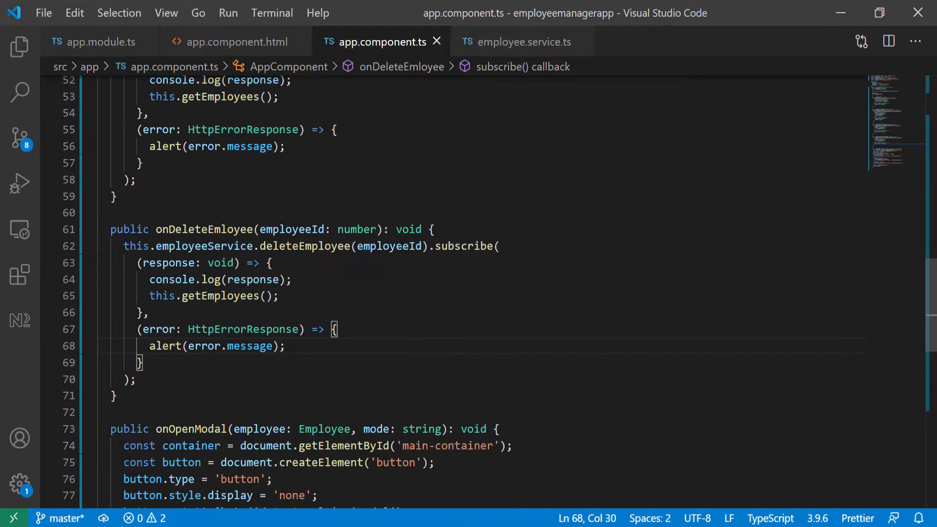
- In onOpenModal's 'delete' branch, assign the clicked employee to this.deleteEmployee
scroll(down, 3)
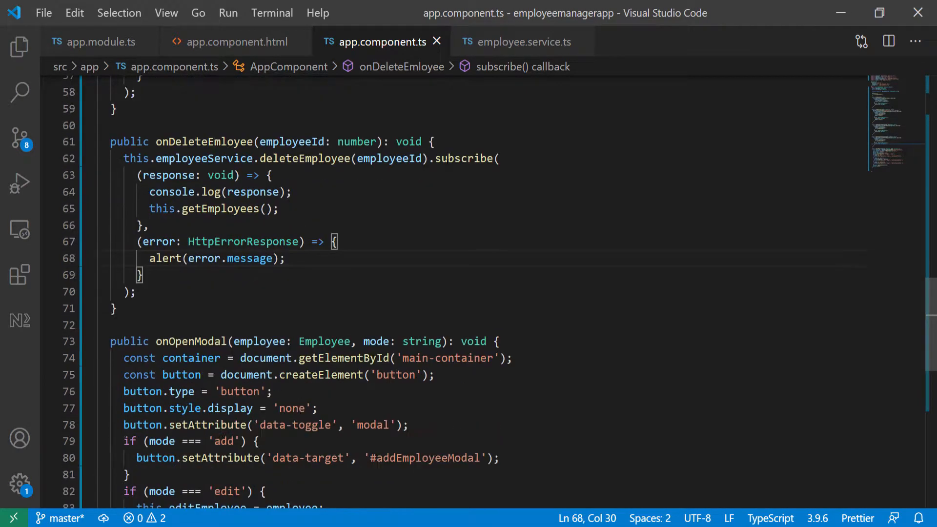
scroll(down, 3)
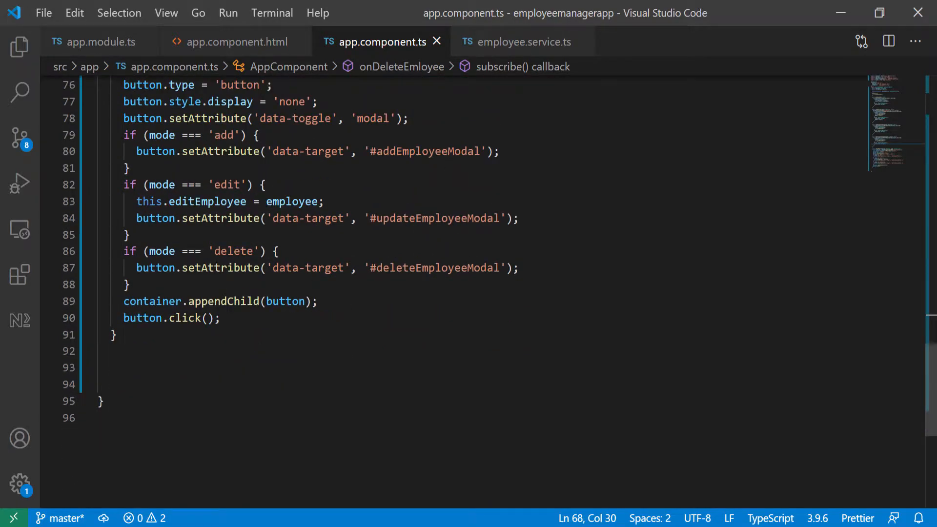
key(Enter)
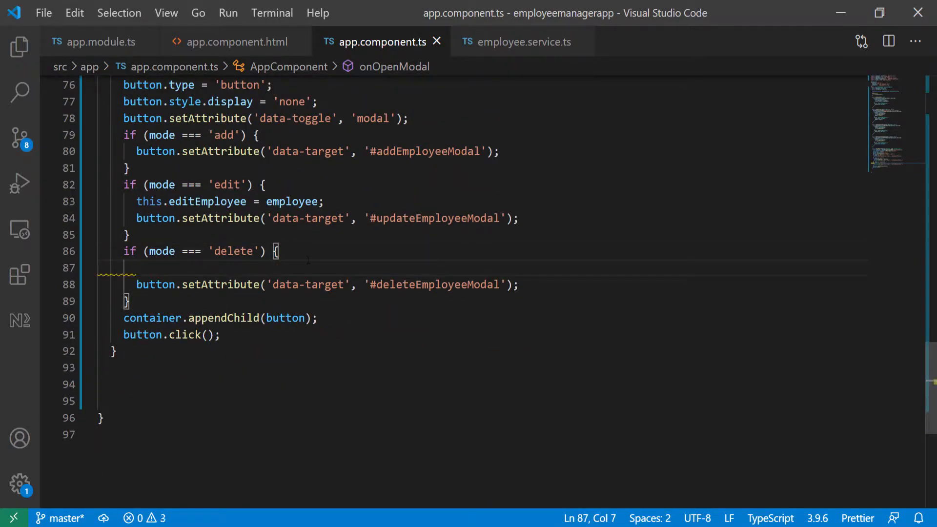
text(this.dle)
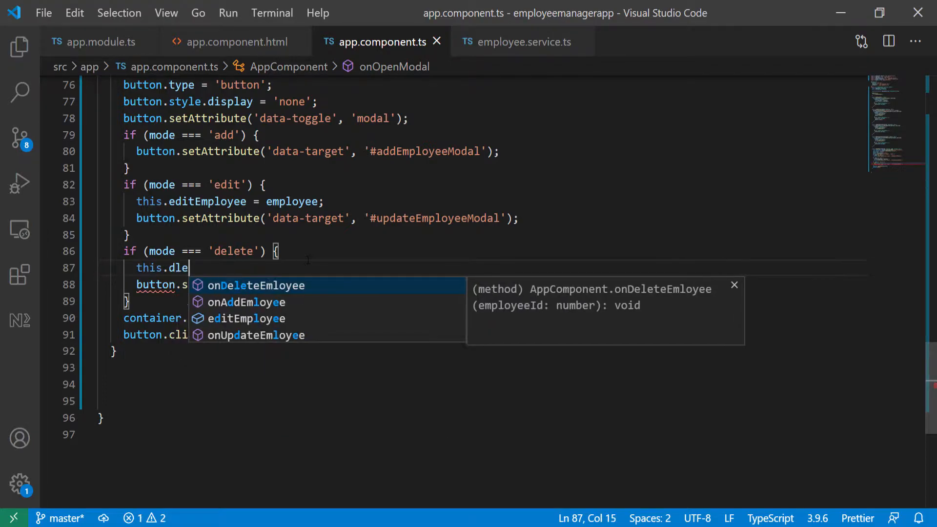
text(eleteEmploy)
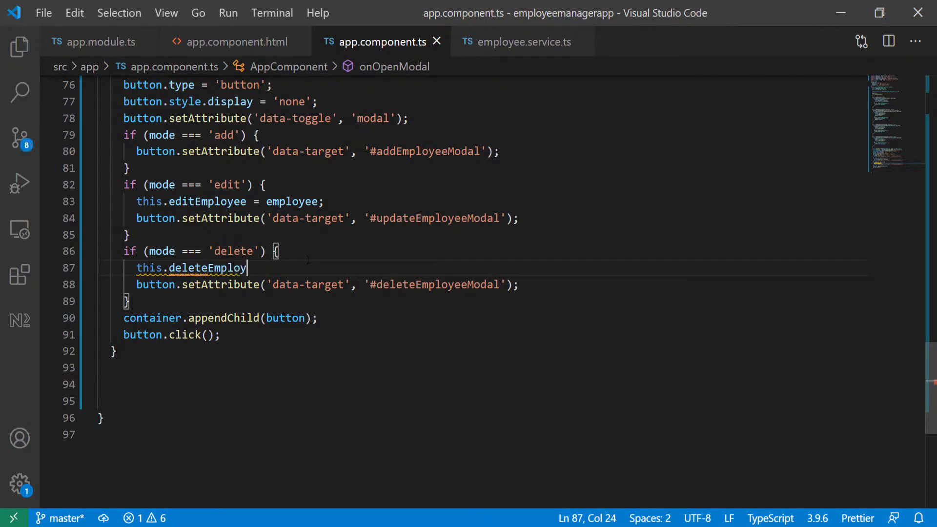
text(ee =)
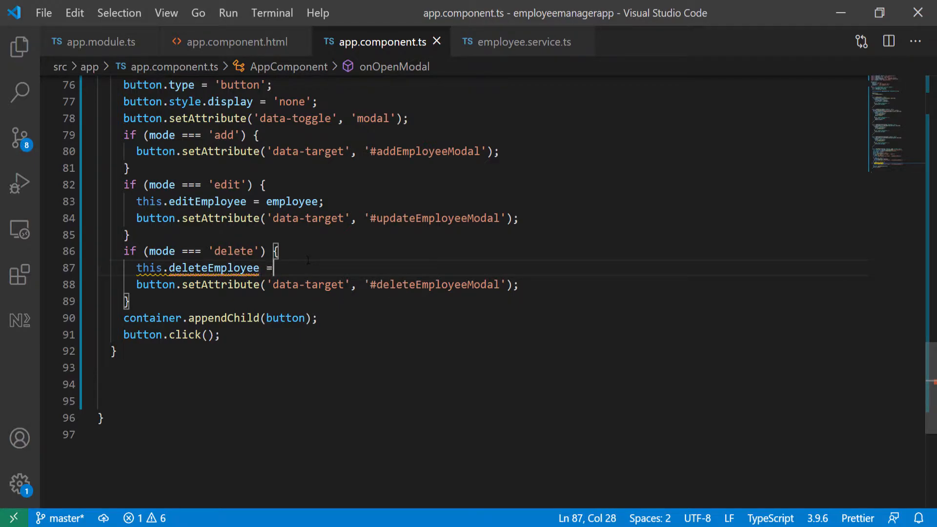
text(employee;)
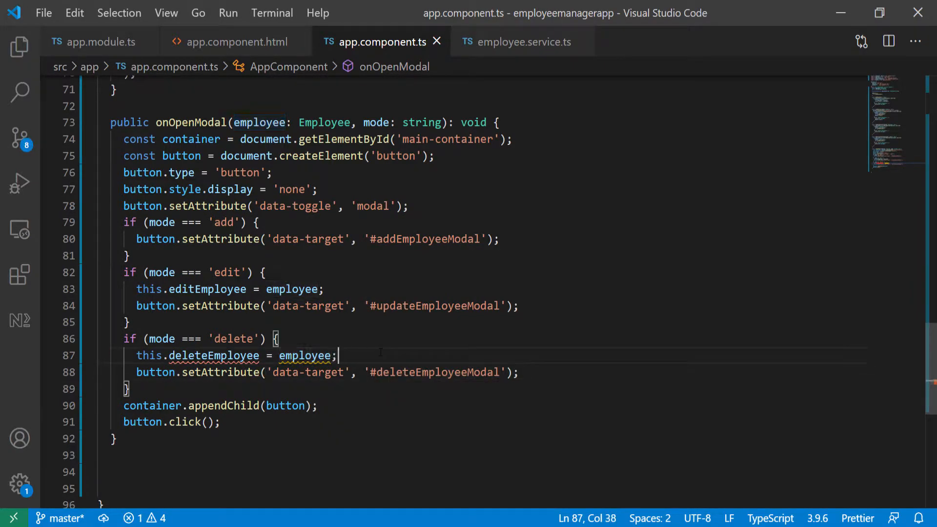
mouse_move(228, 222)
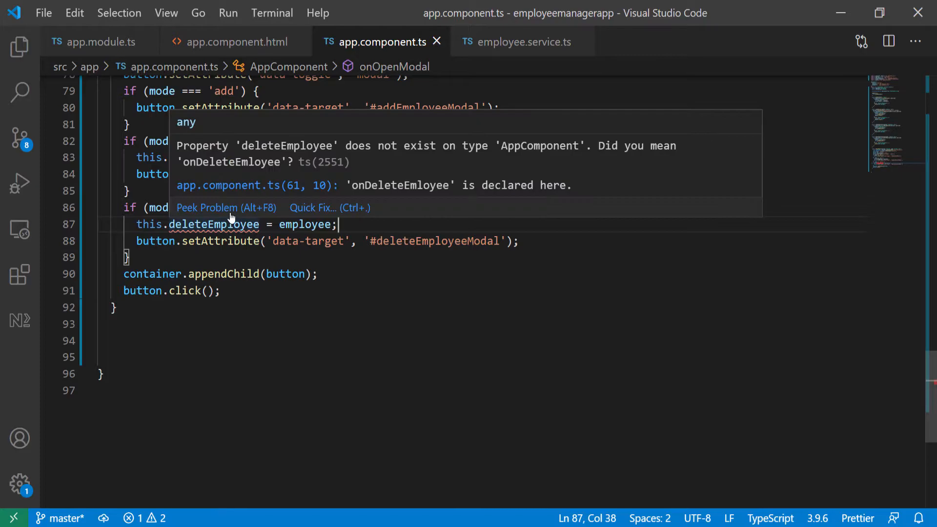
click(313, 207)
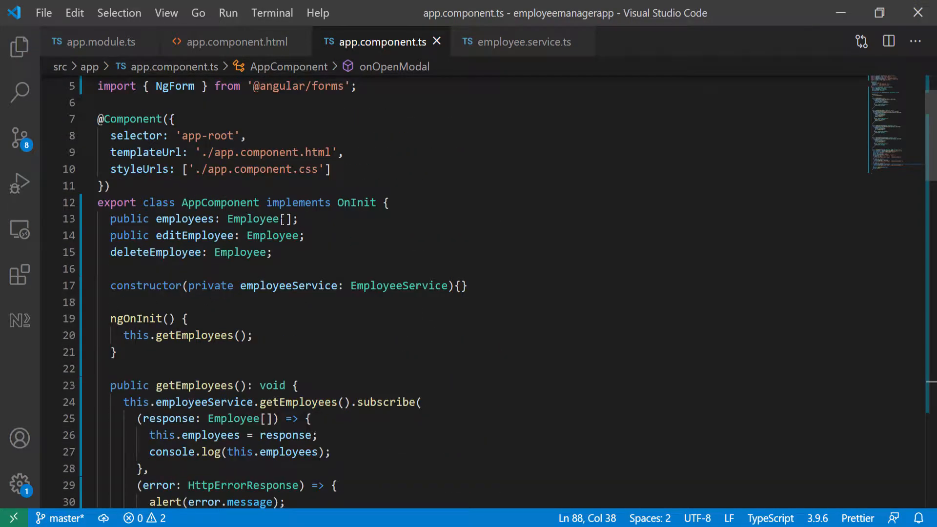
double_click(130, 236)
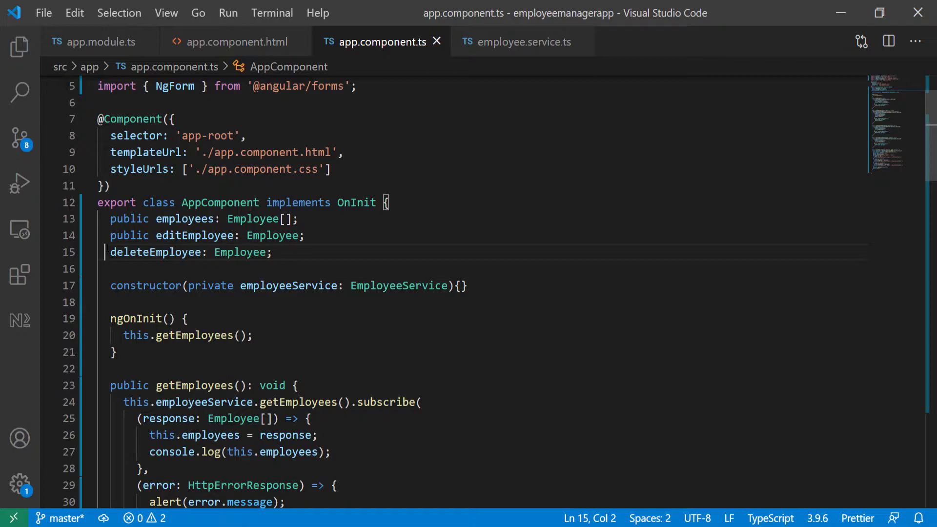
text(public)
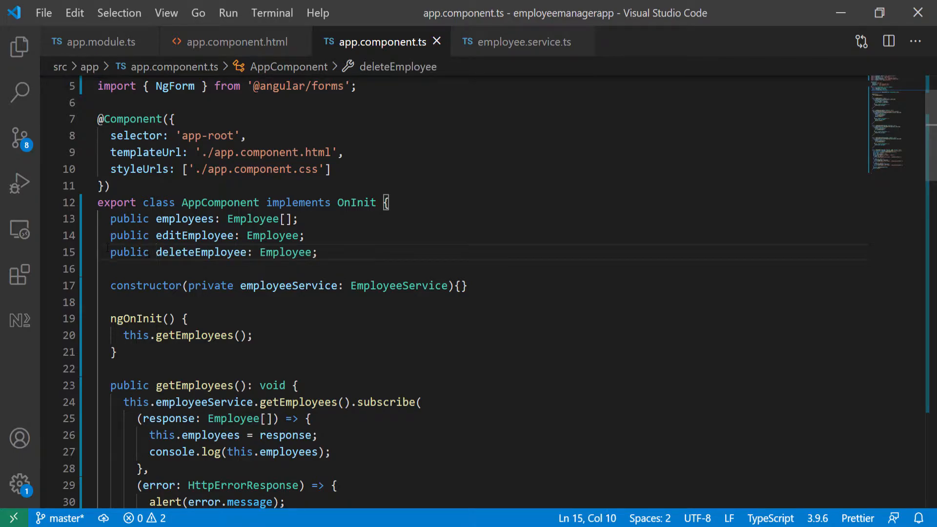
double_click(200, 252)
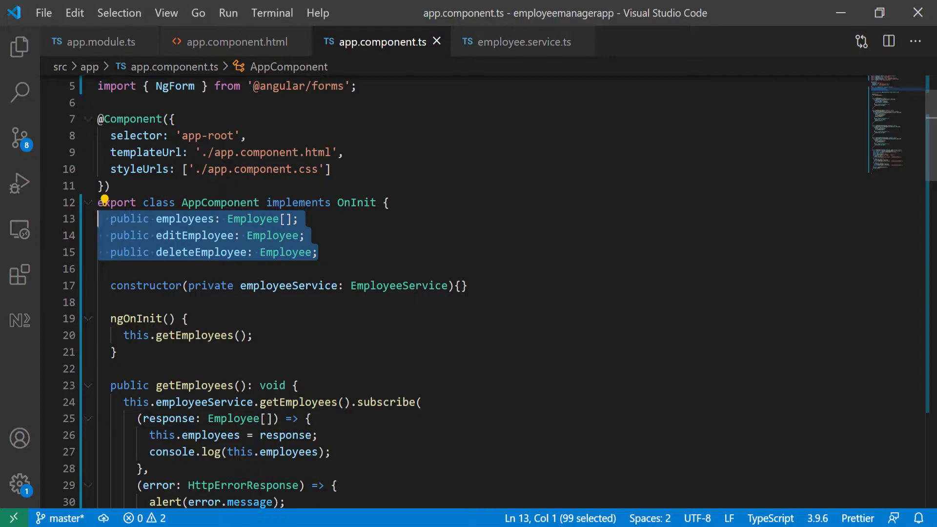
scroll(down, 3)
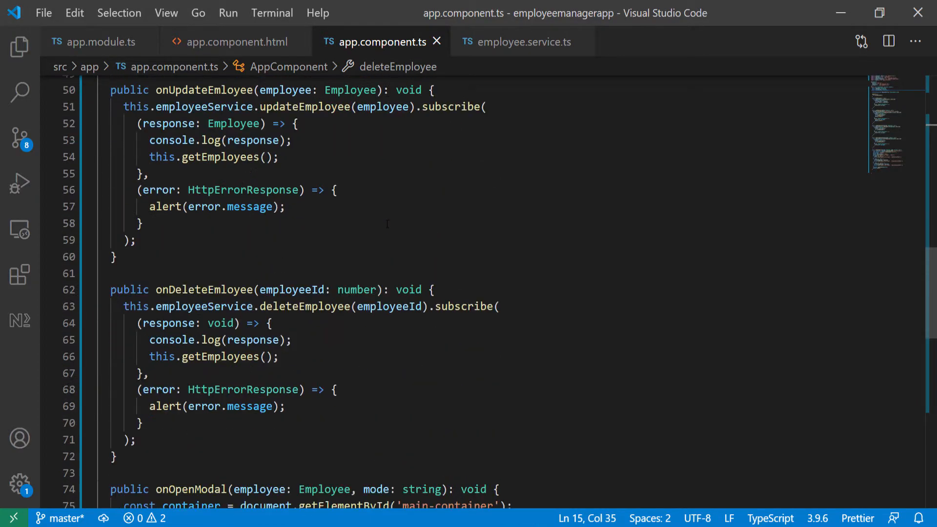
scroll(down, 3)
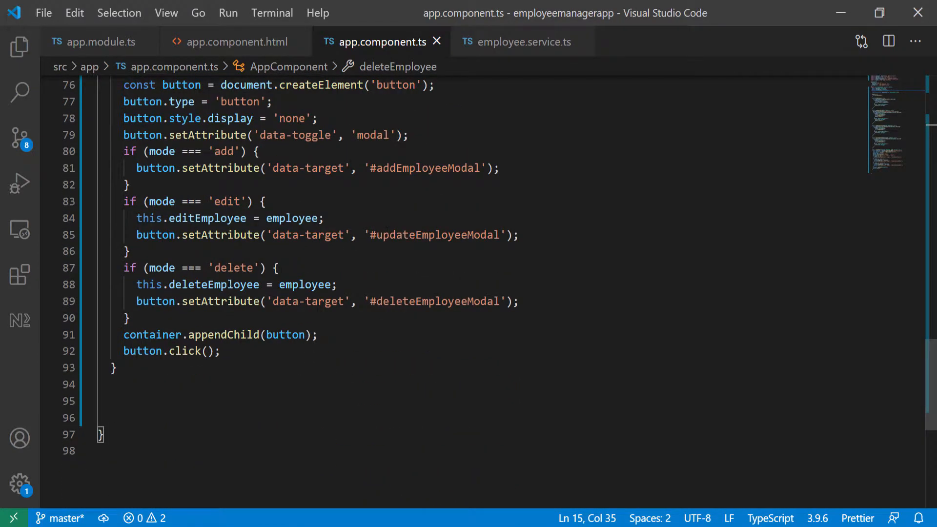
double_click(213, 285)
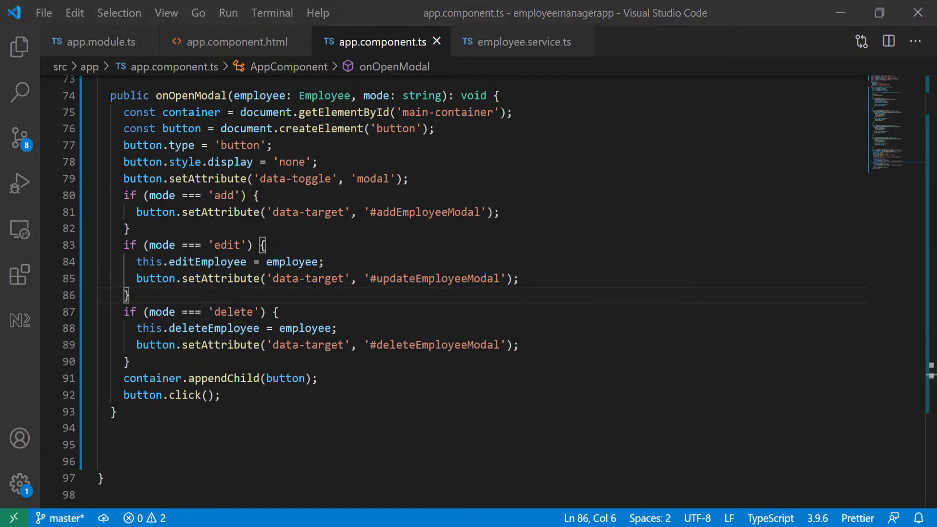
double_click(198, 328)
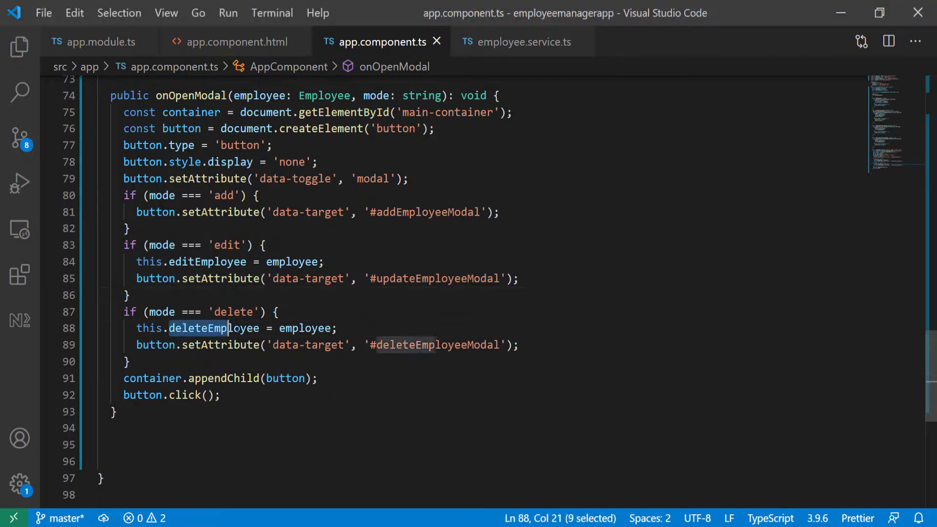
double_click(211, 328)
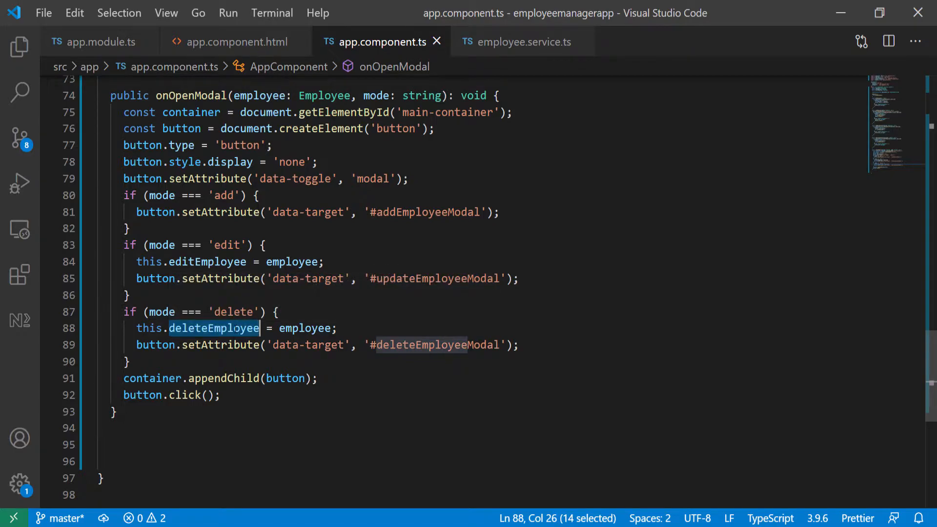
click(236, 41)
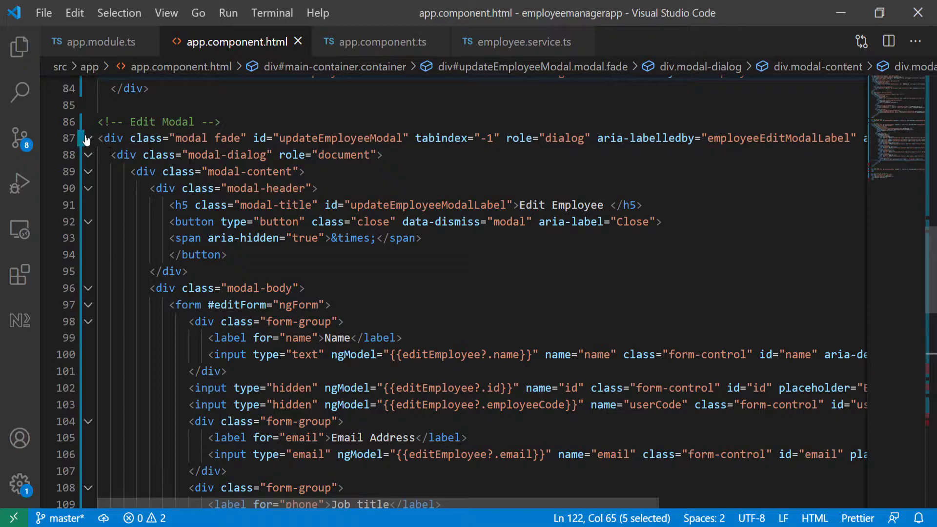
- Expand the Delete Modal markup and add an empty (click) binding to its Yes button
click(88, 138)
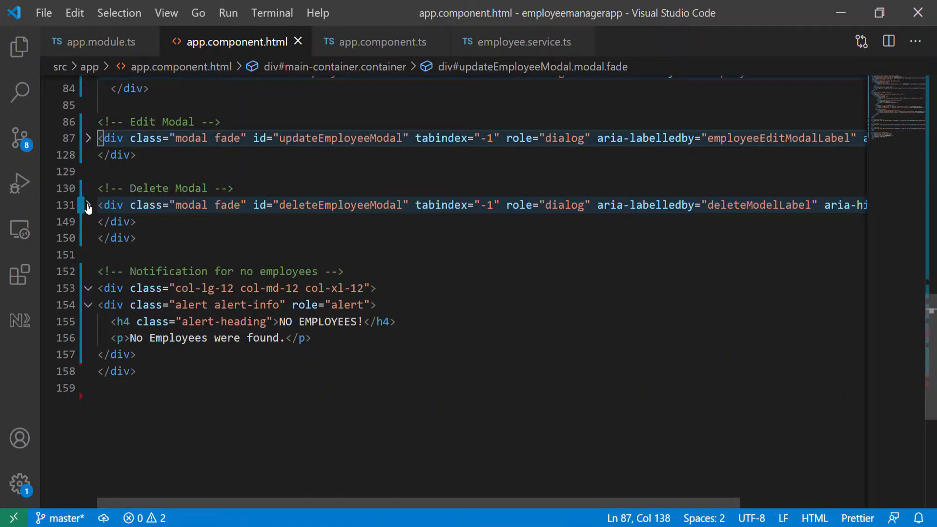
click(88, 205)
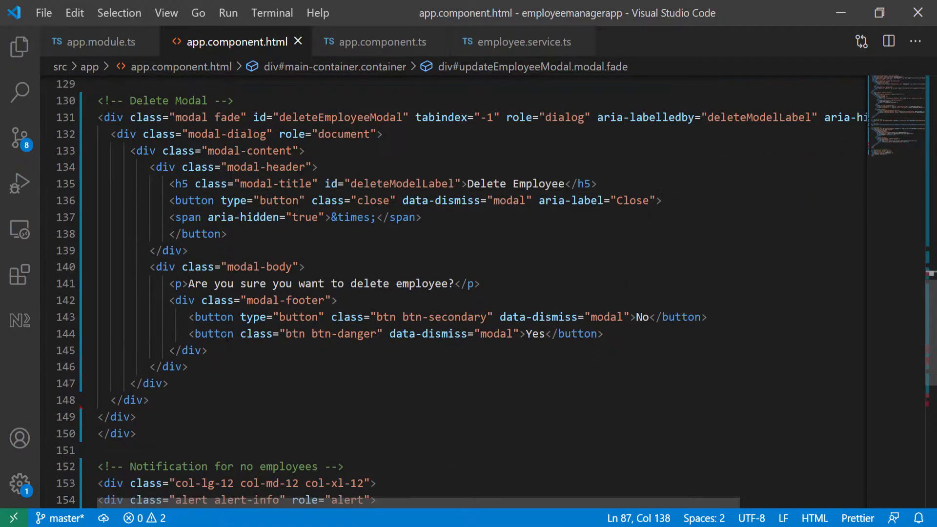
double_click(535, 334)
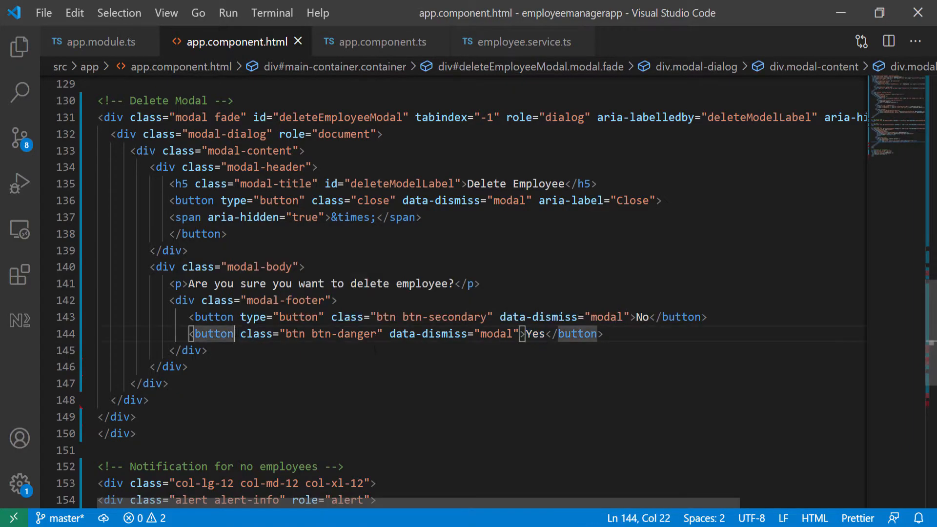
text(())
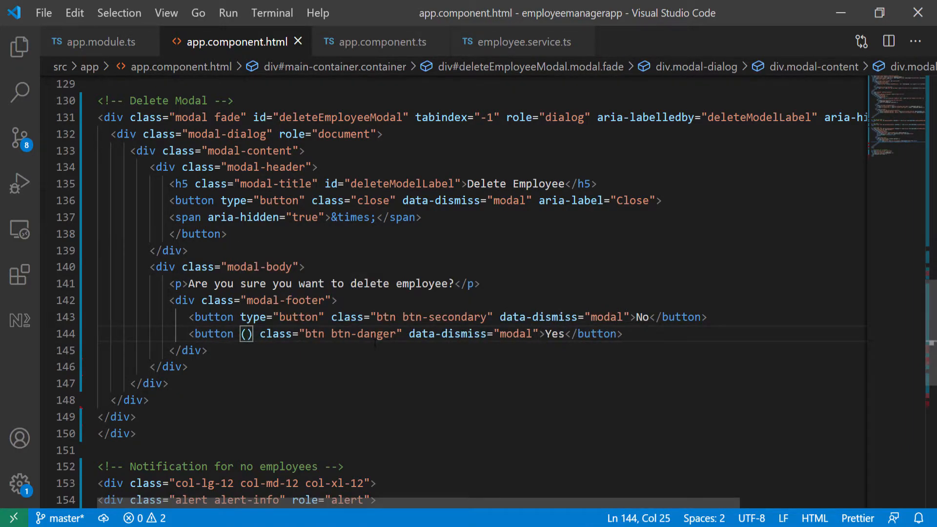
text(click)
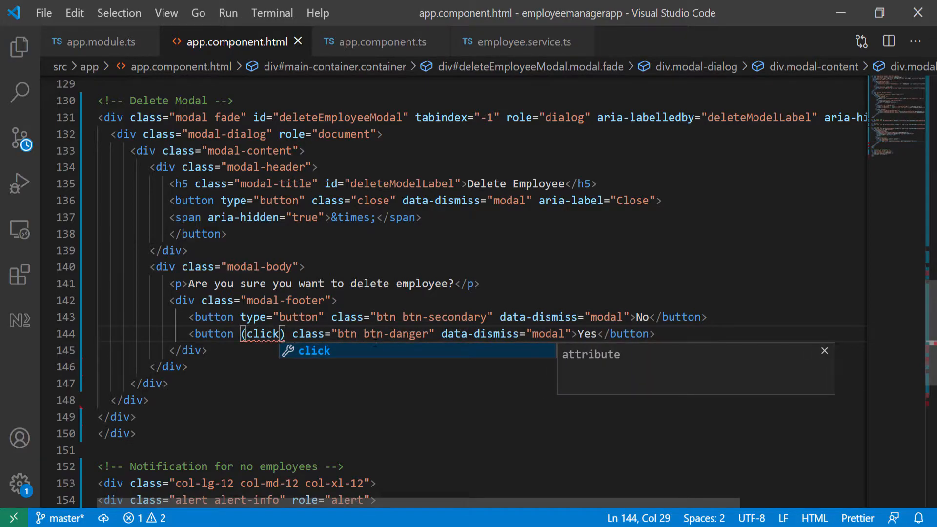
text(=)
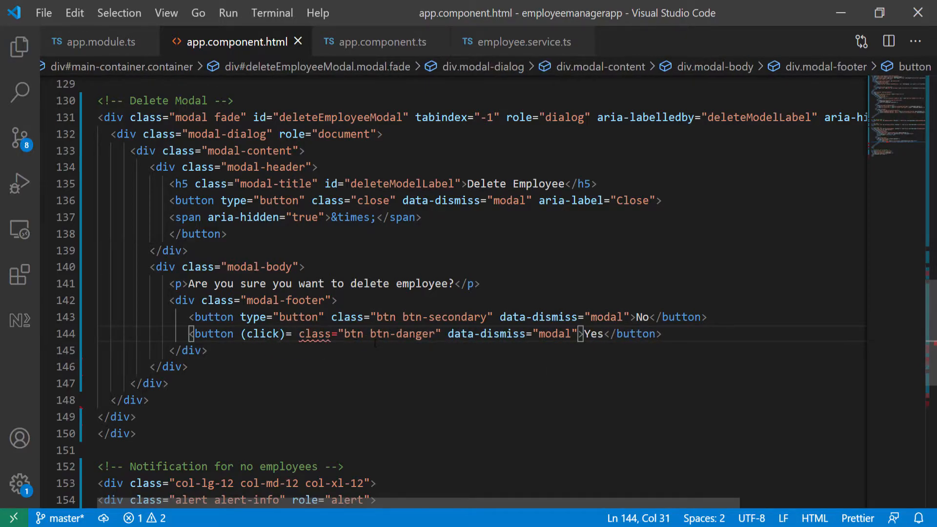
text("")
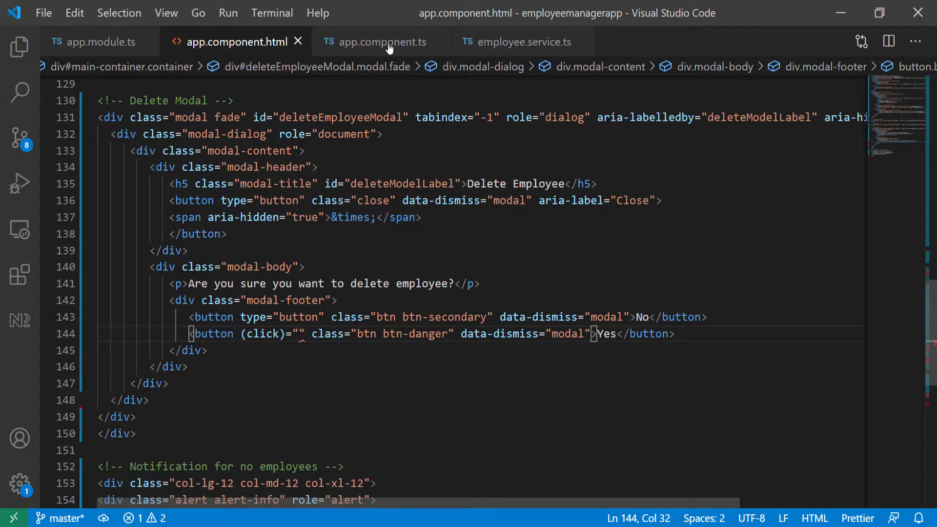
- Fill the binding with onDeleteEmloyee(deleteEmployee?.id) and add interpolation braces to the confirmation text
click(388, 42)
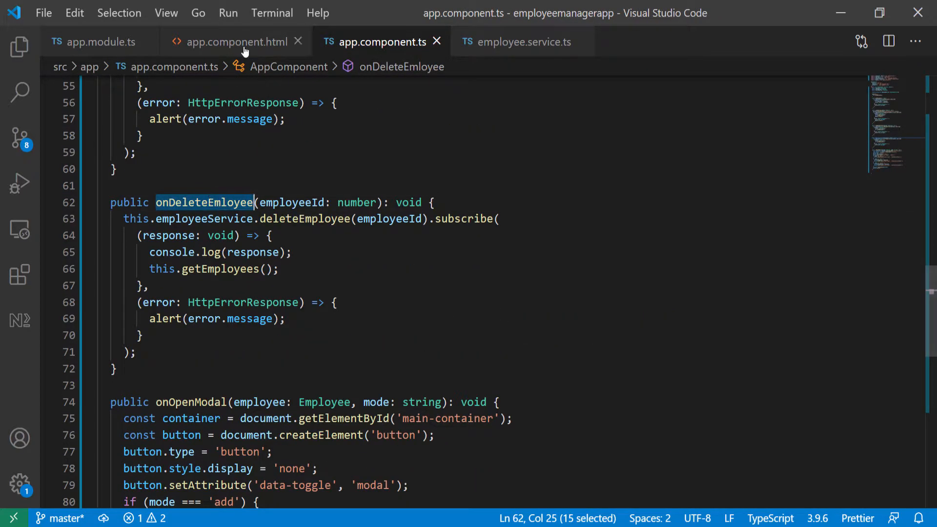
click(232, 42)
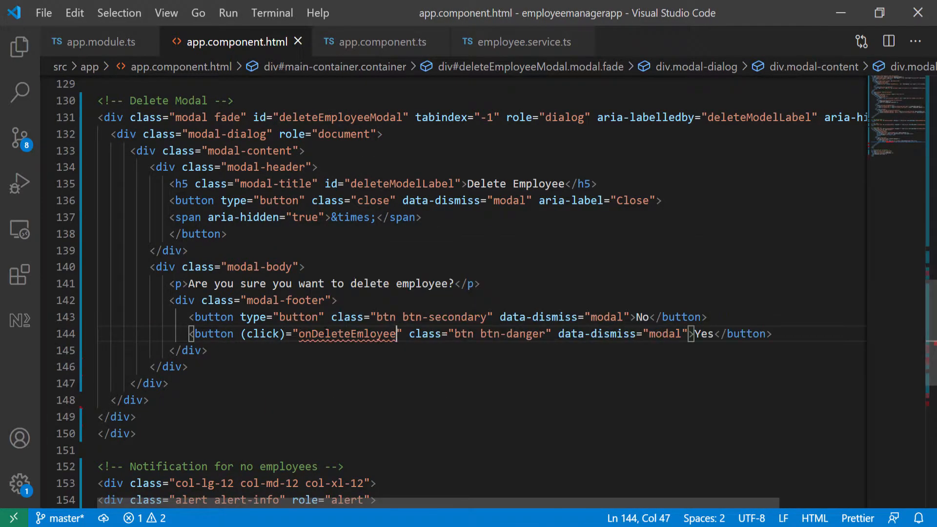
text(())
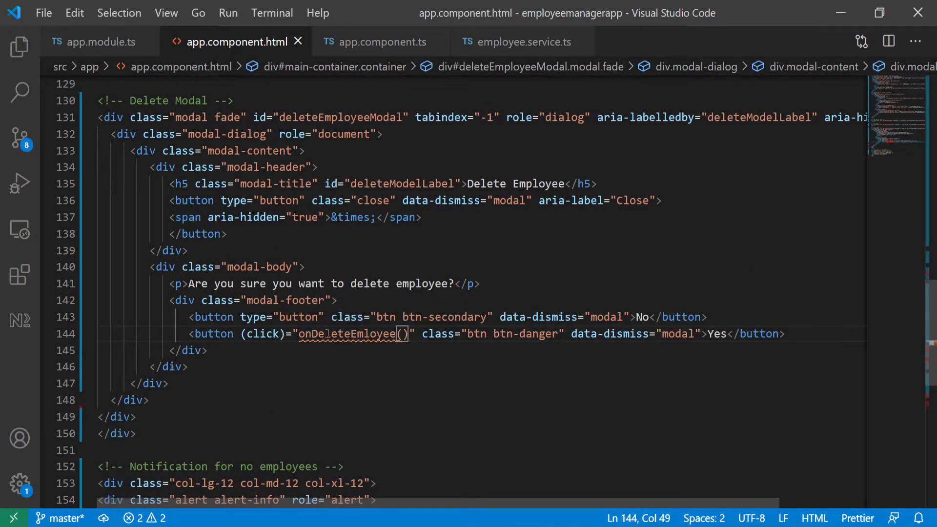
text(dele)
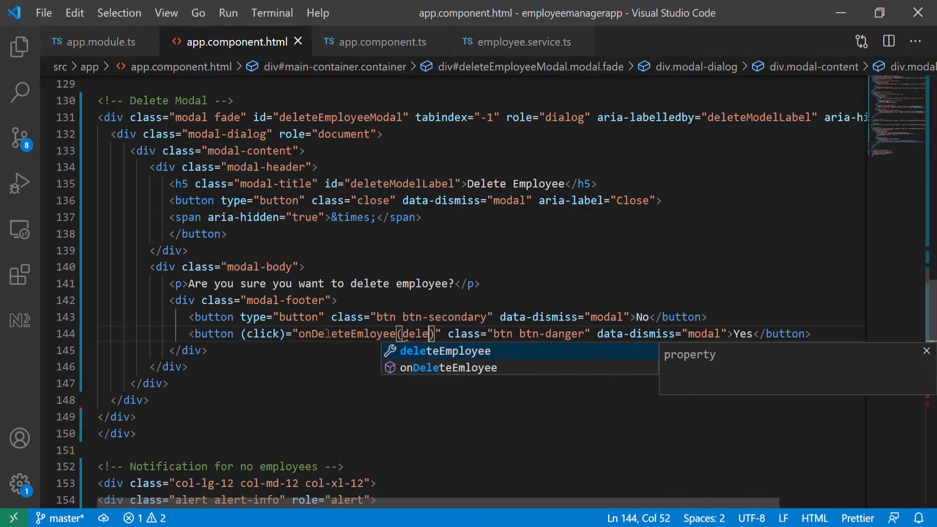
key(Tab)
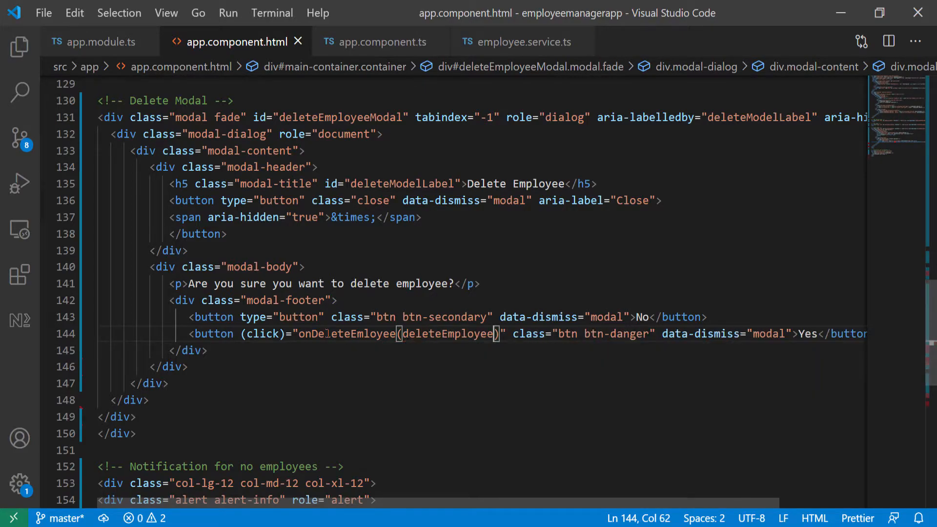
text(.id)
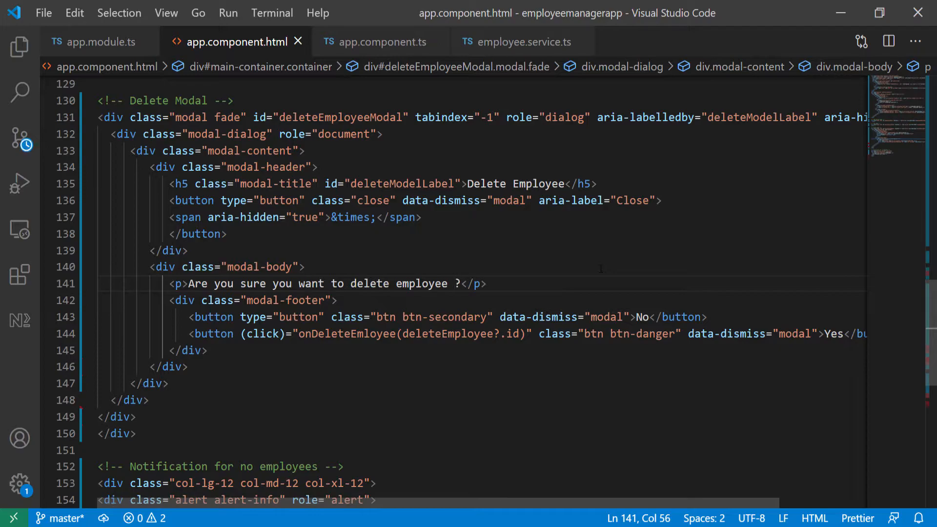
text({{}})
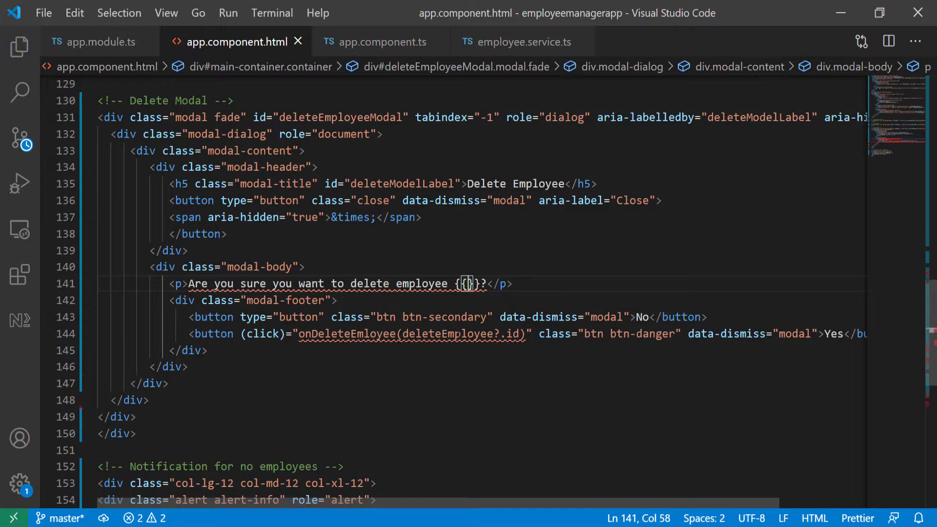
- Complete the confirmation question's interpolation as {{deleteEmployee?.name}}
double_click(446, 333)
text(deleteEmployee)
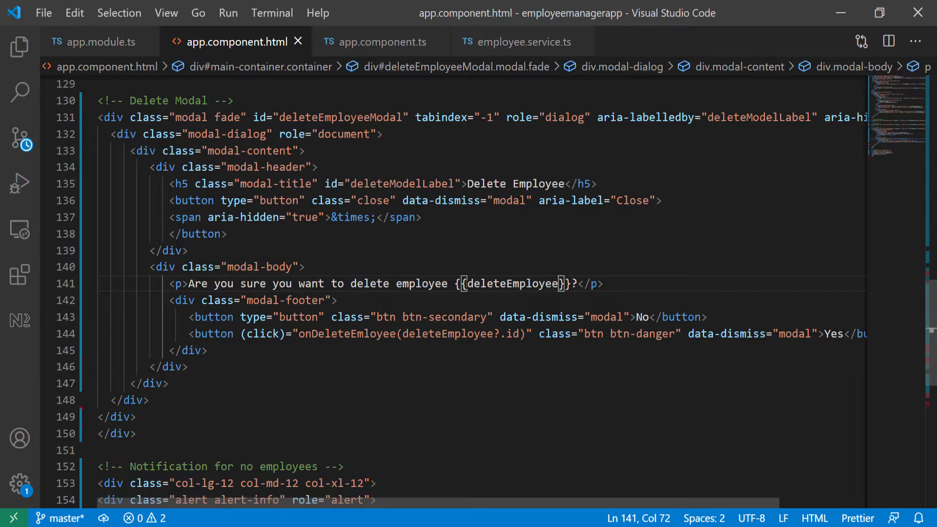
text(?.name)
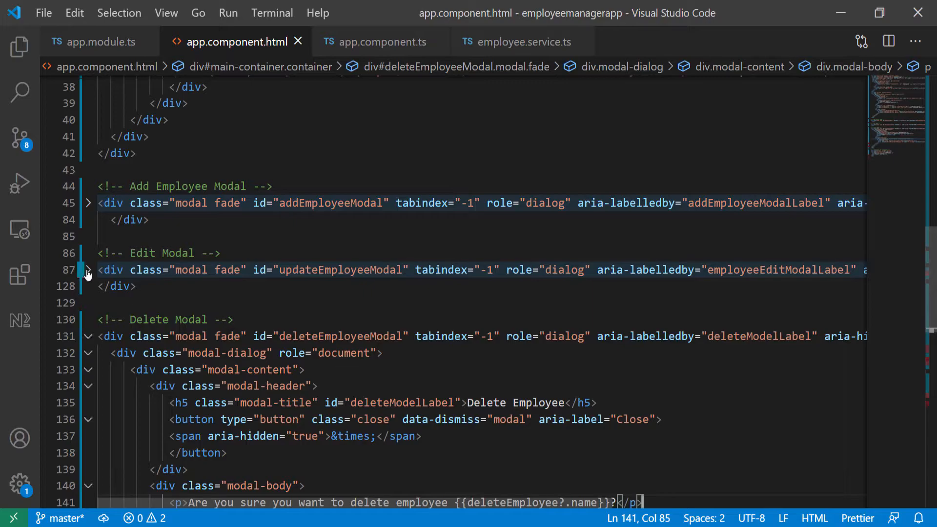
- Set the Edit Modal title binding to {{editEmployee?.name}}, then scroll down the template
click(88, 270)
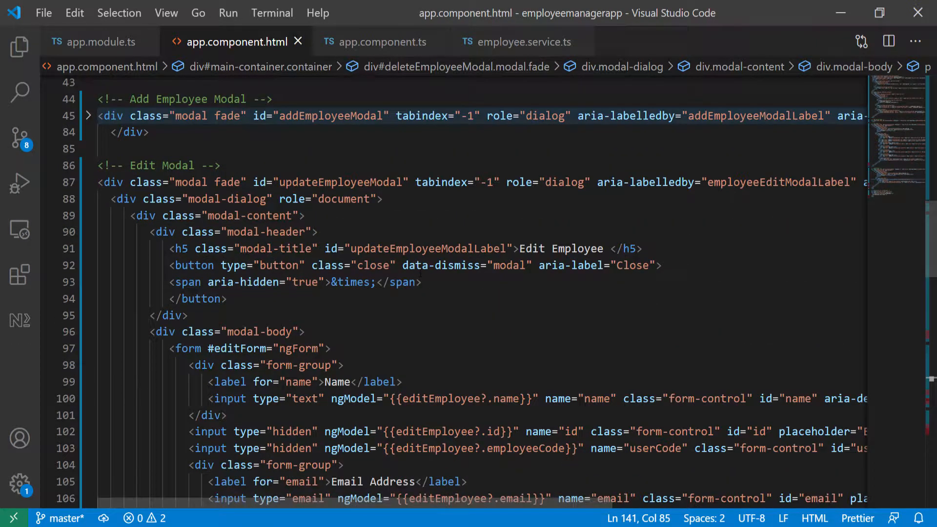
scroll(down, 3)
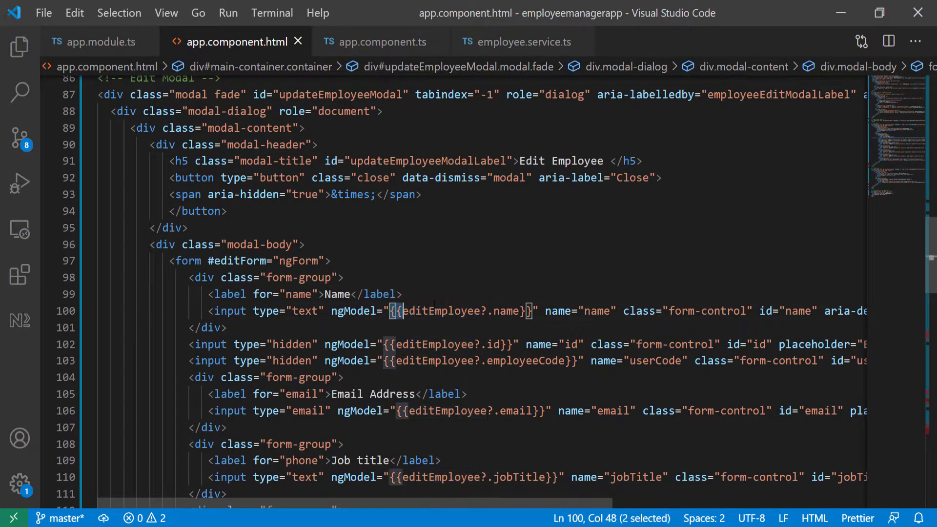
drag(392, 311, 531, 311)
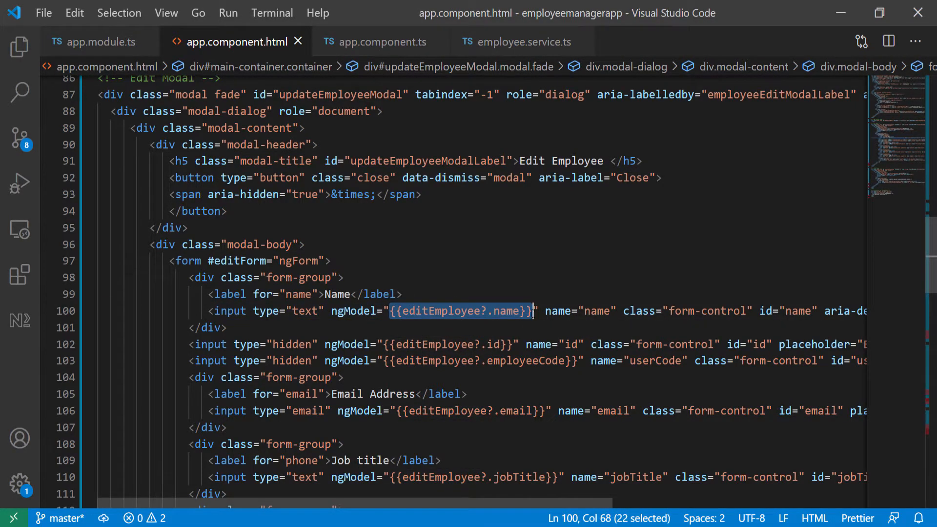
text({{editEmployee?.name}})
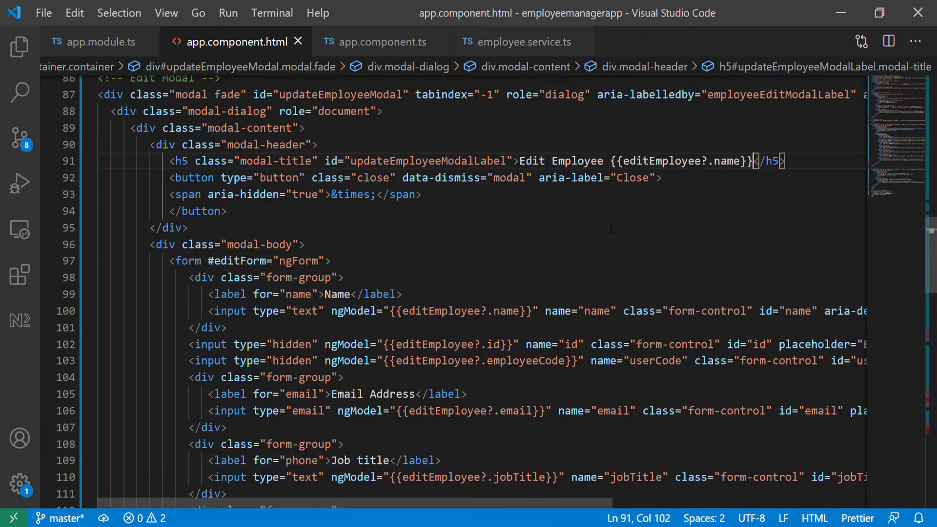
mouse_move(695, 178)
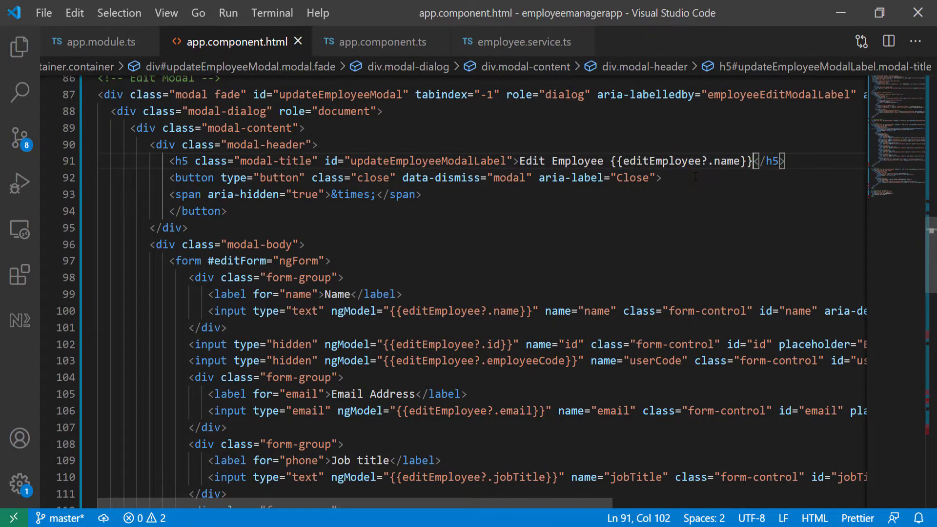
scroll(down, 3)
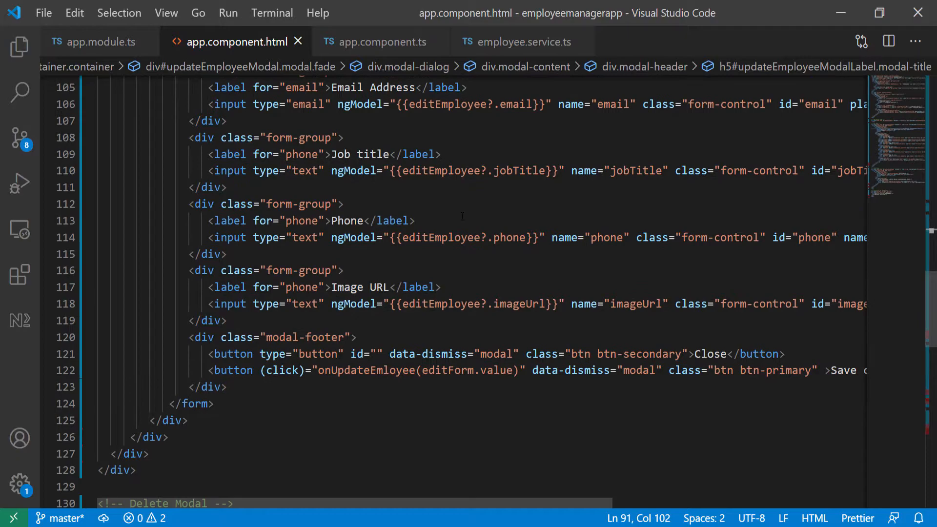
scroll(down, 3)
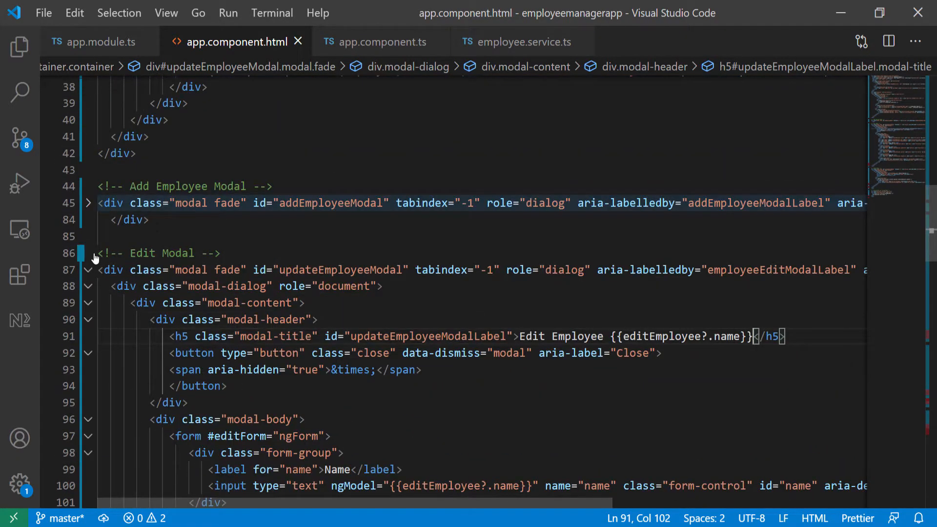
scroll(down, 3)
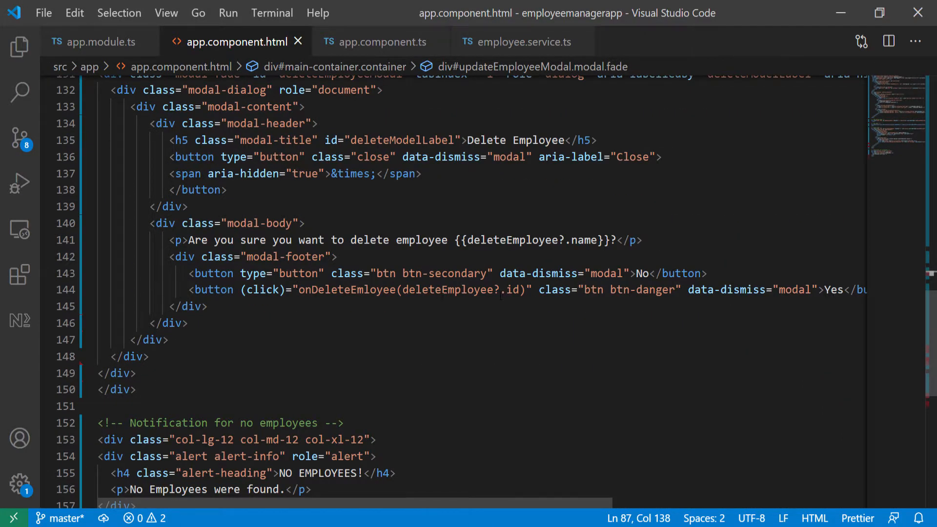
double_click(447, 290)
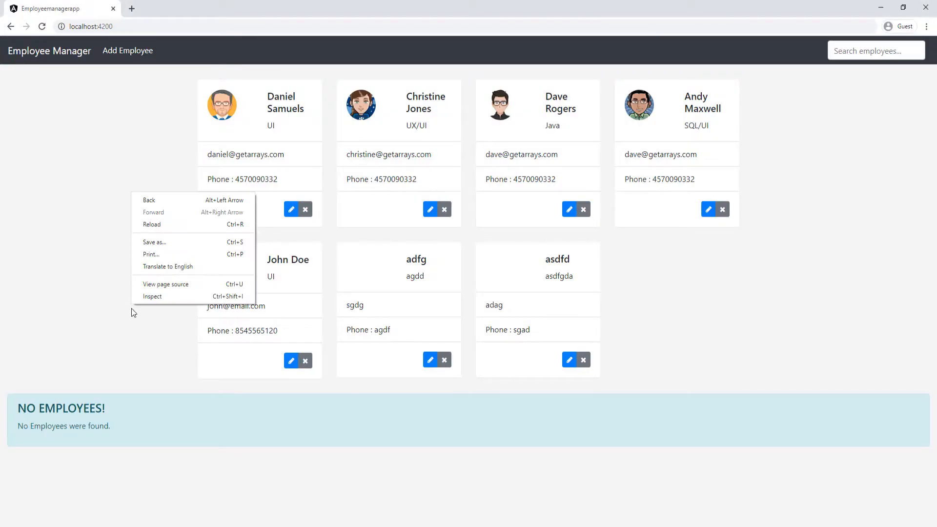
click(152, 296)
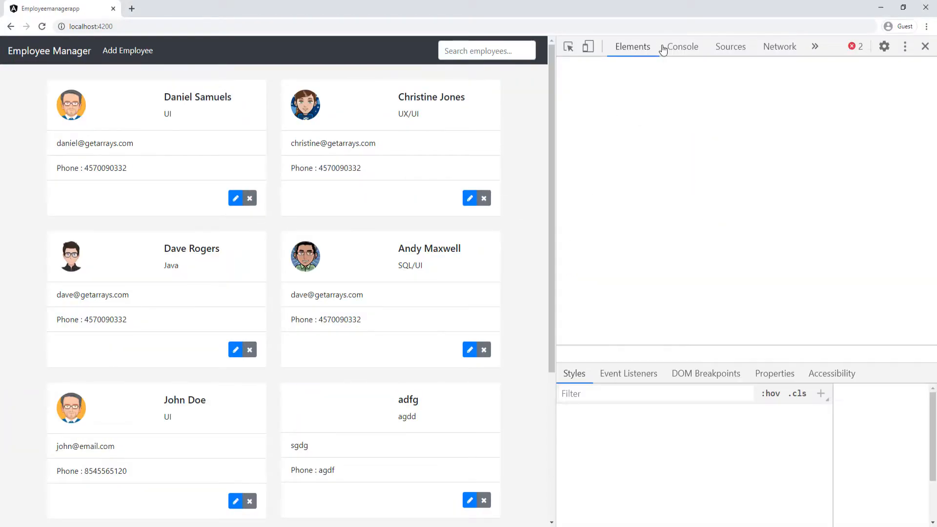
click(683, 46)
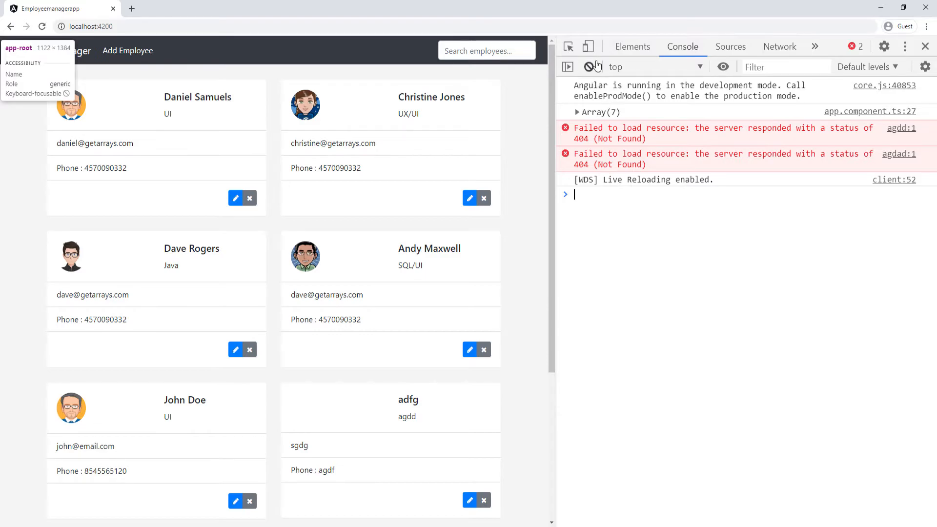
click(588, 67)
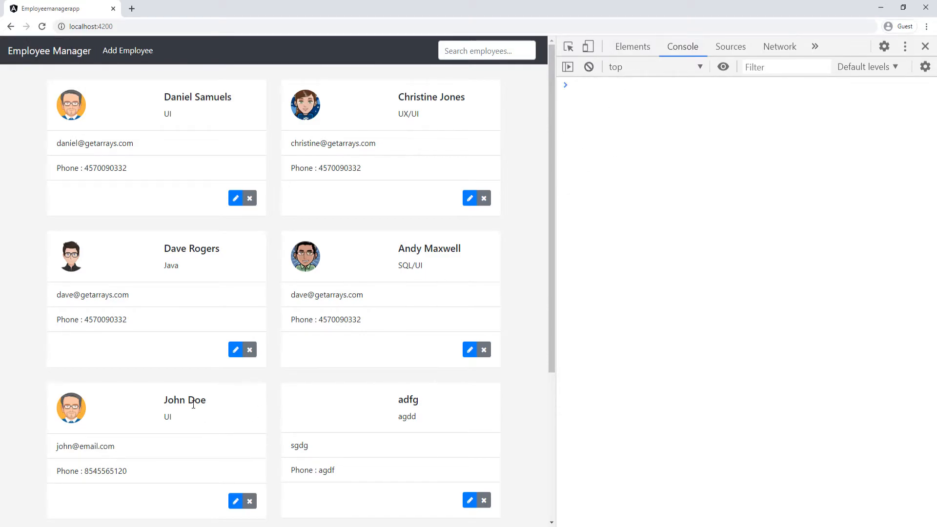
scroll(down, 3)
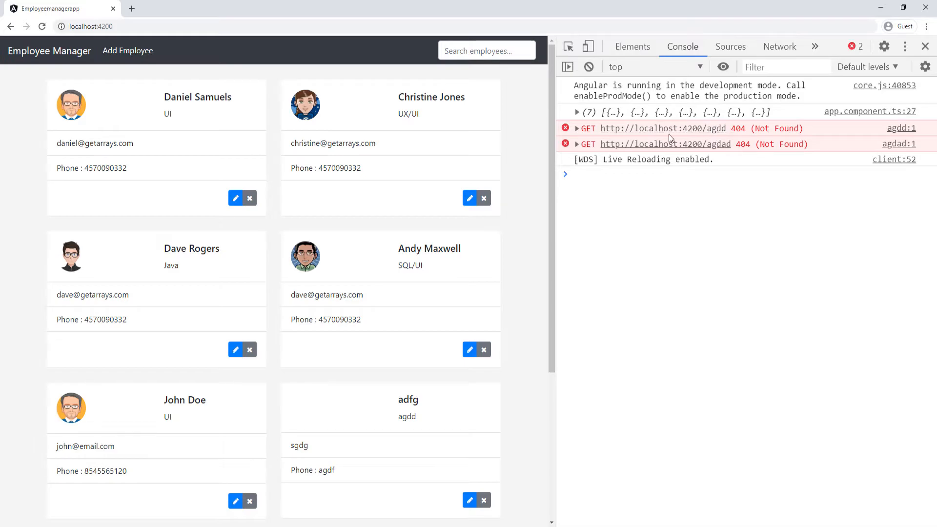
scroll(down, 3)
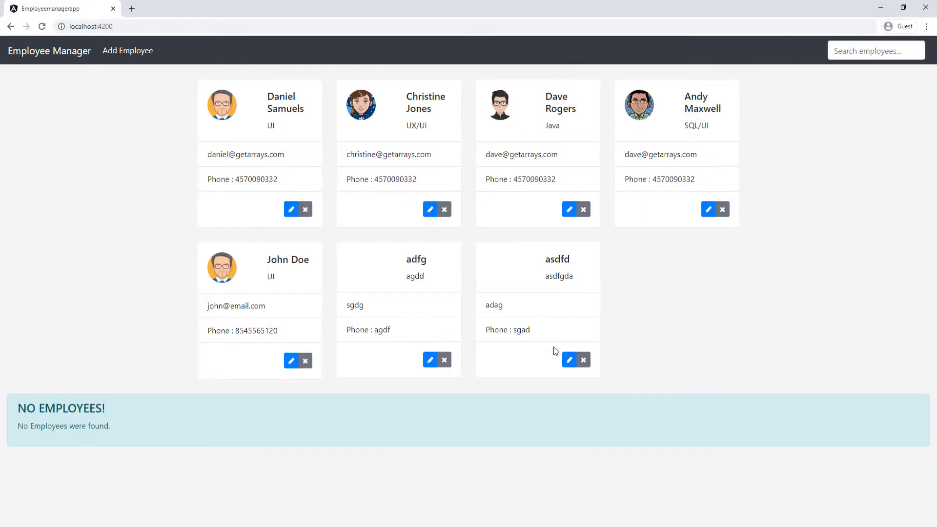
- Delete employee asdfd through its x button and Yes, then reopen DevTools
click(584, 360)
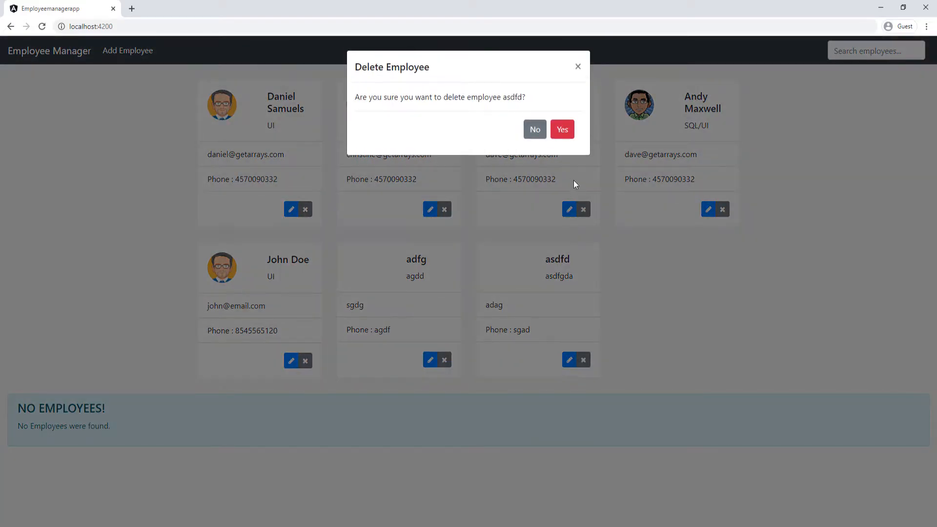
click(563, 130)
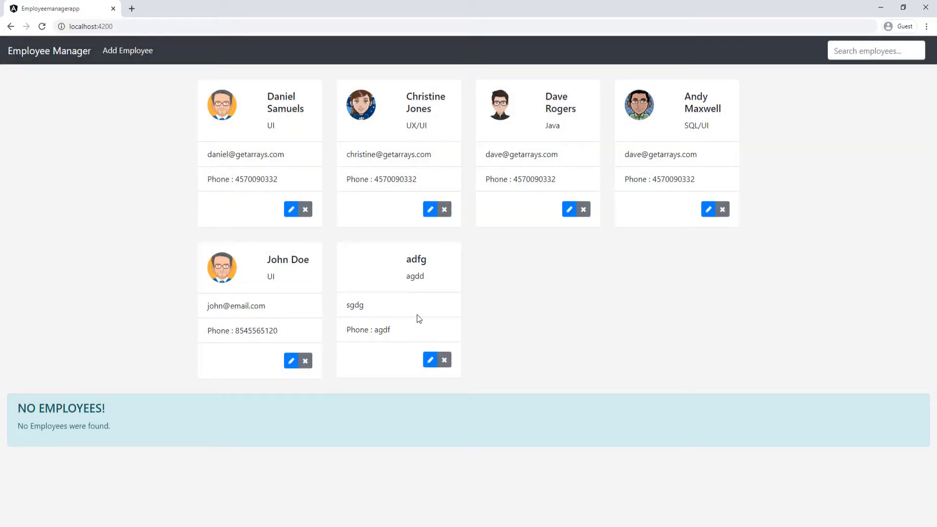
mouse_move(583, 389)
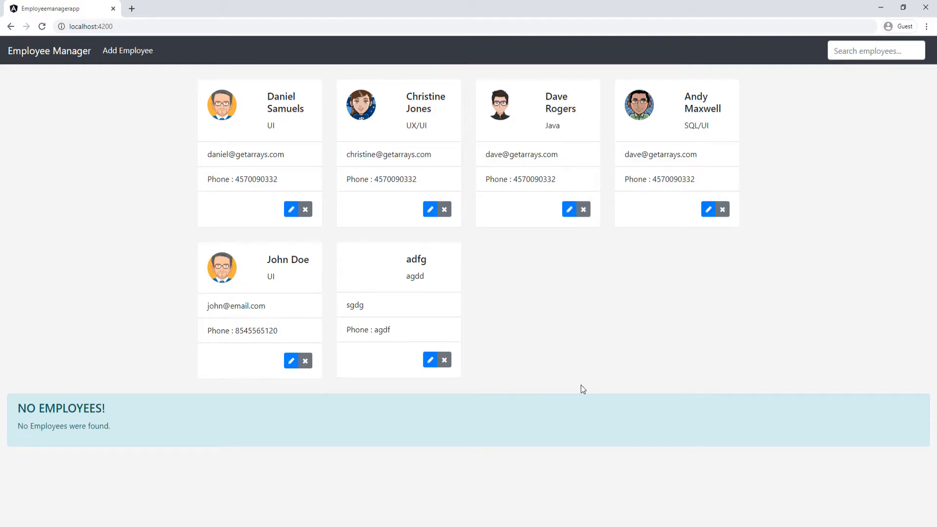
key(F12)
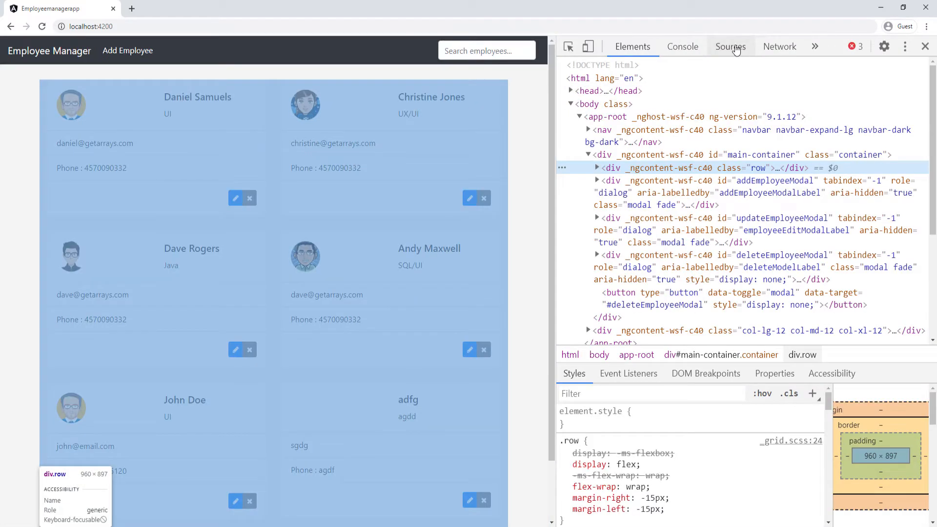
- Breakpoint onOpenModal at line 75 in app.component.ts and trigger adfg's delete button
click(731, 47)
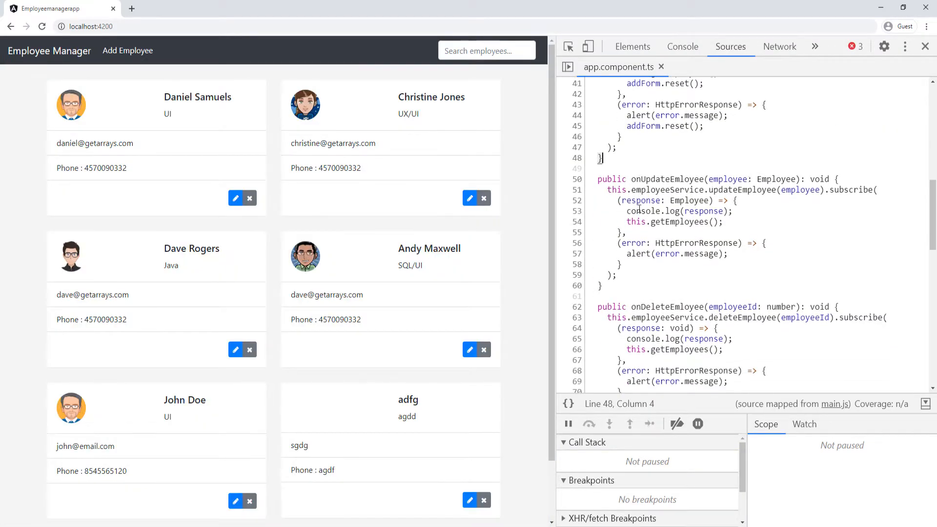
scroll(down, 3)
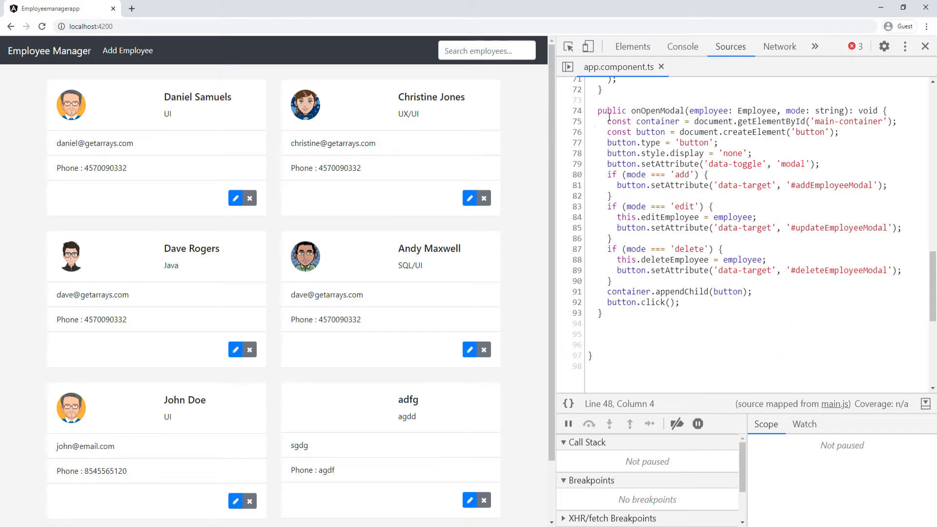
click(576, 121)
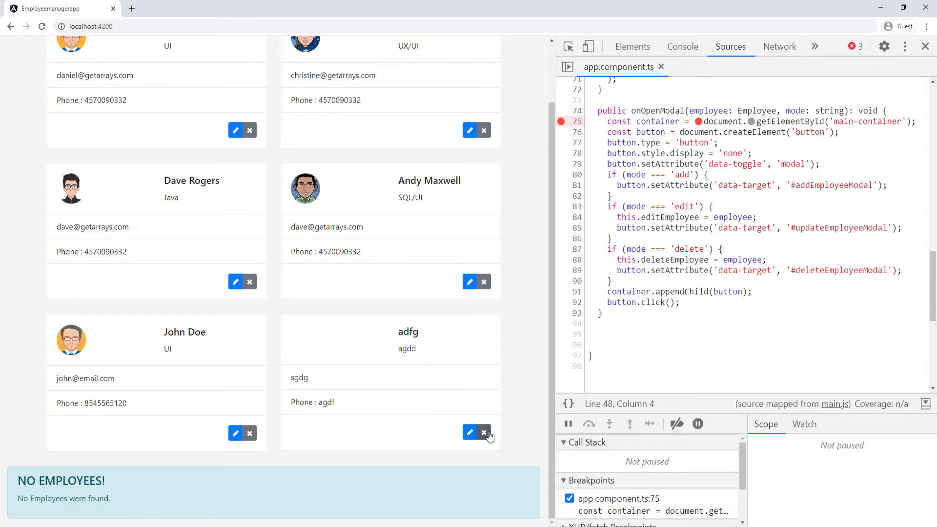
click(484, 433)
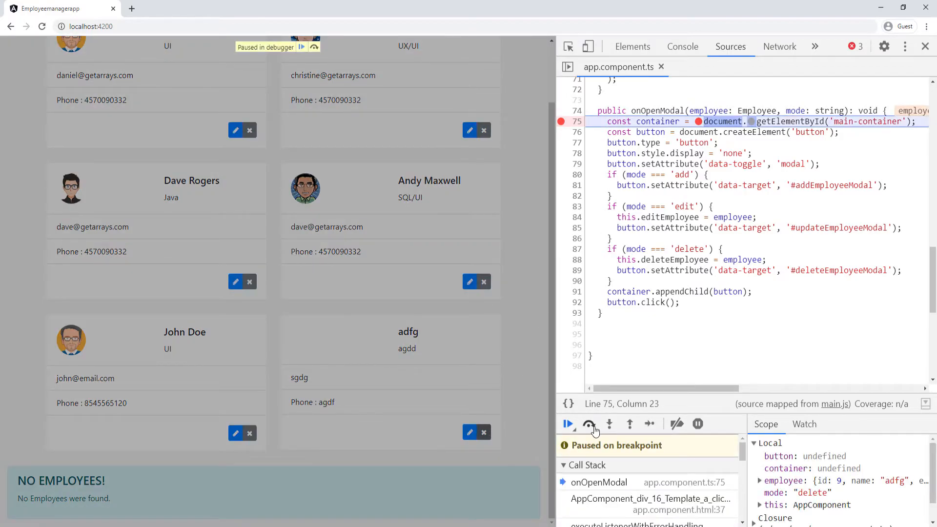
mouse_move(708, 111)
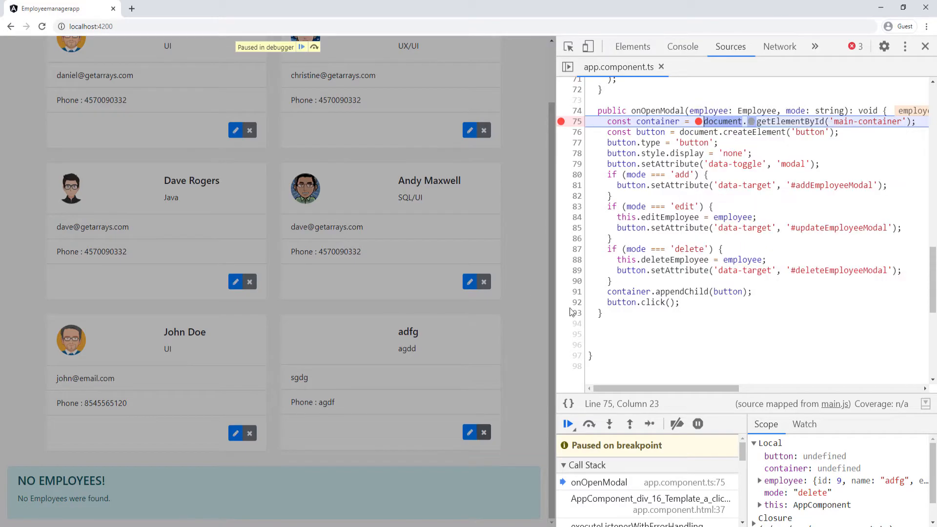
- Step through onOpenModal's delete branch and resume until the adfg prompt appears
click(589, 424)
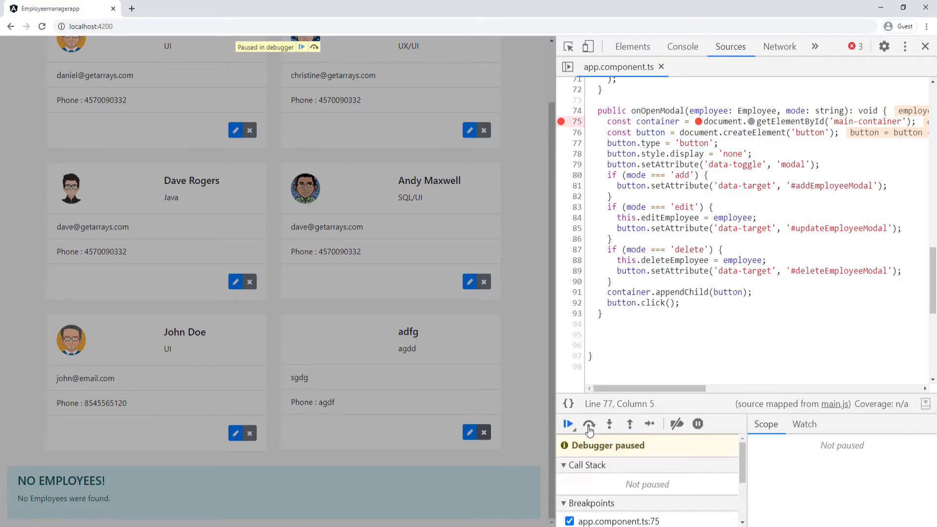
click(589, 424)
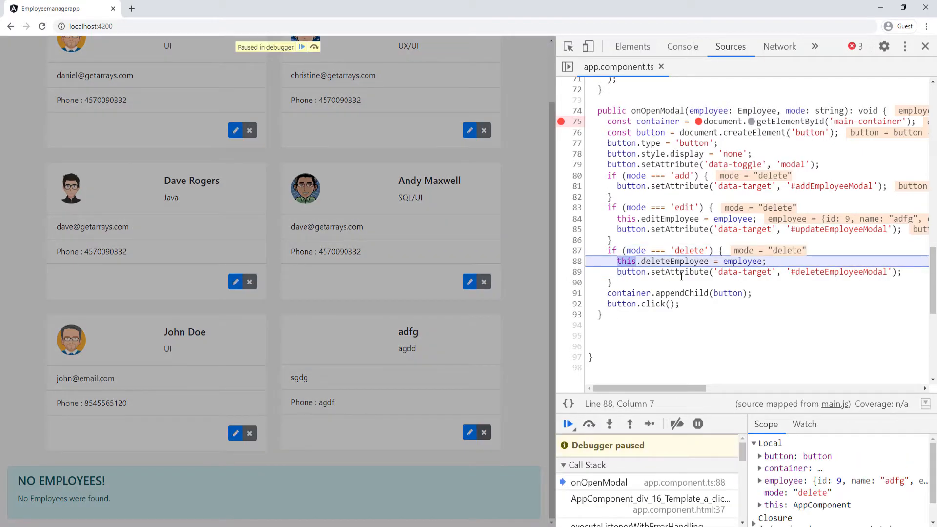
mouse_move(674, 261)
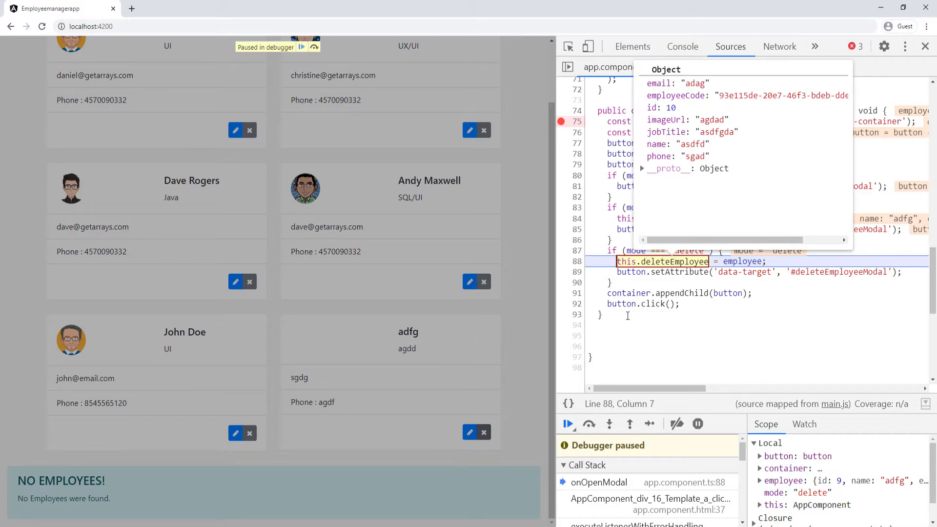
click(568, 425)
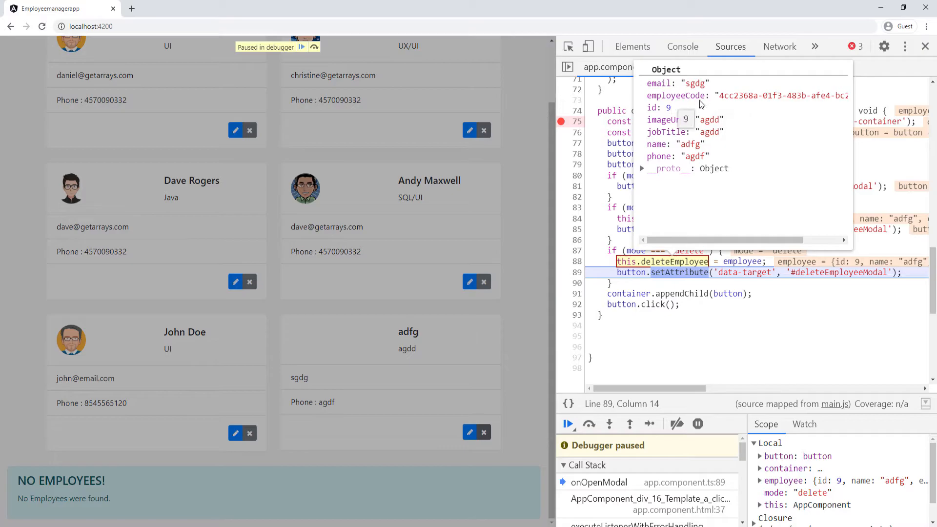
mouse_move(569, 425)
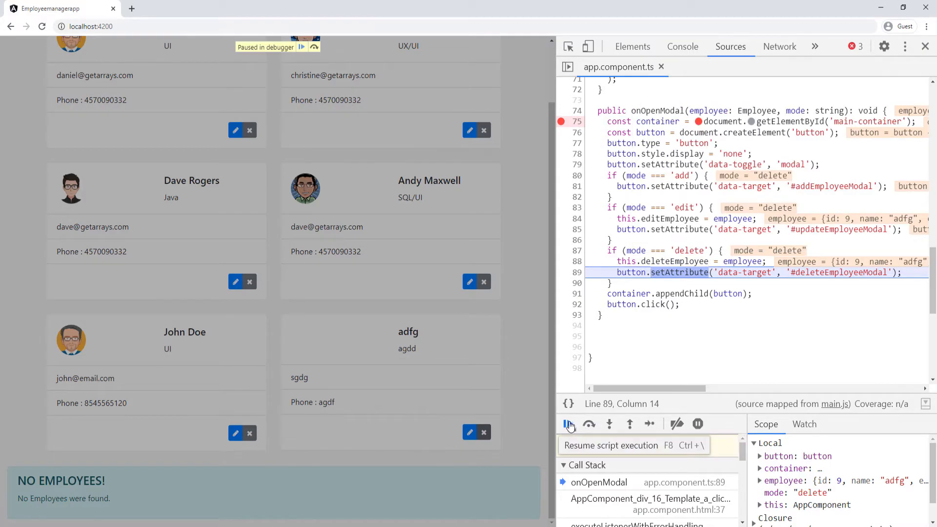
click(569, 425)
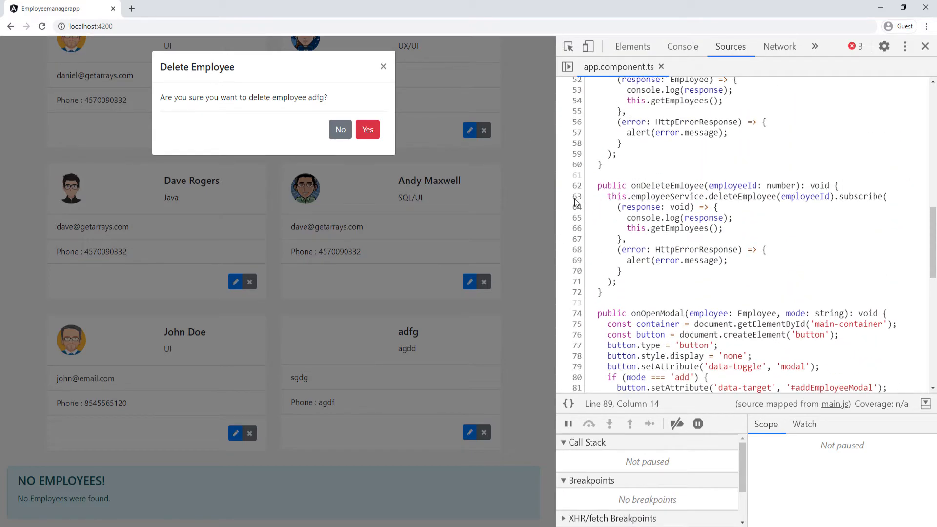
- Breakpoint onDeleteEmloyee at line 63, confirm deleting adfg, resume, and close DevTools
click(575, 196)
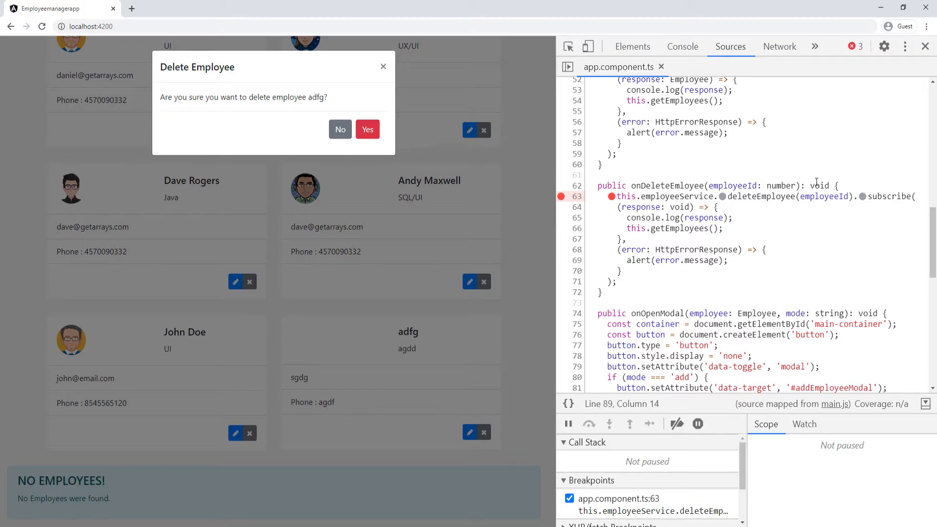
click(367, 129)
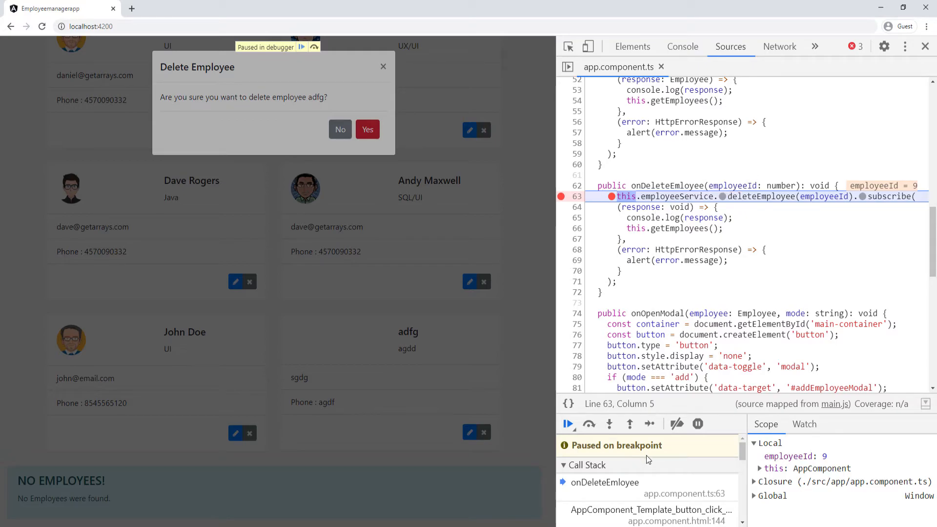
click(569, 424)
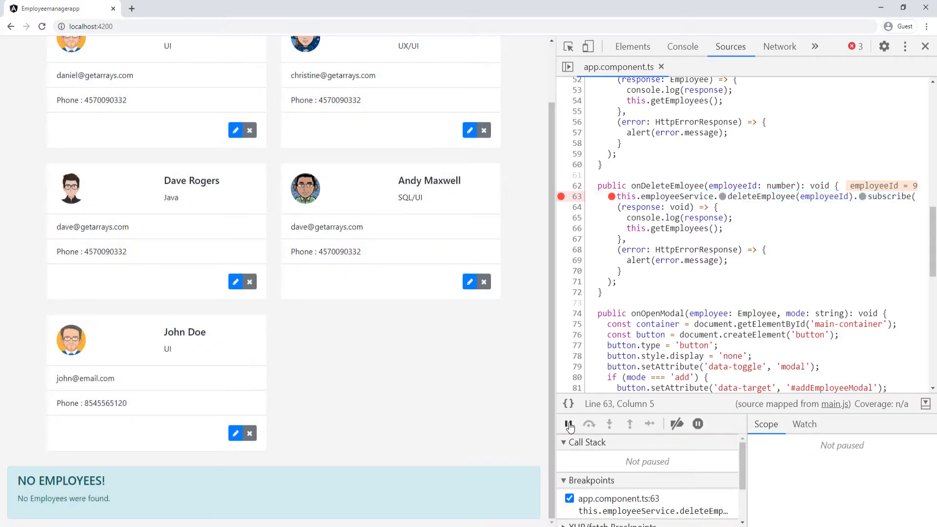
click(569, 424)
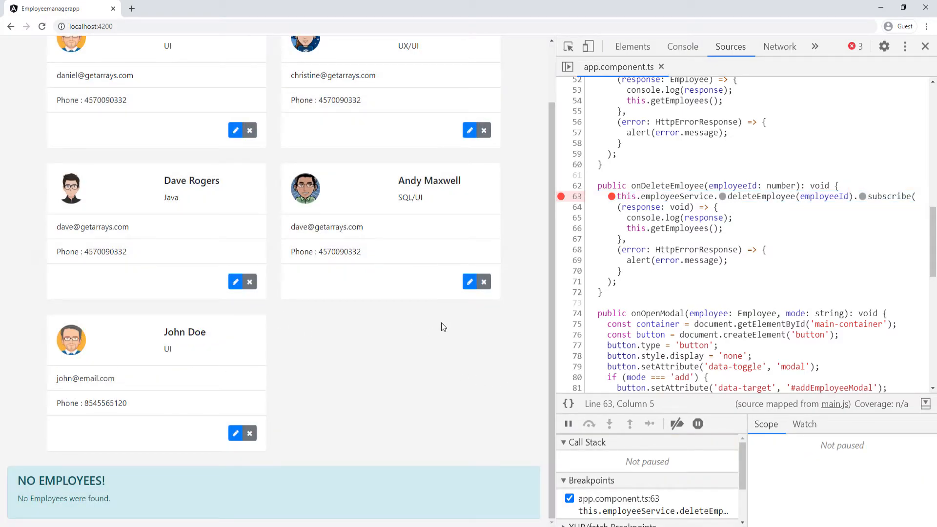
click(923, 46)
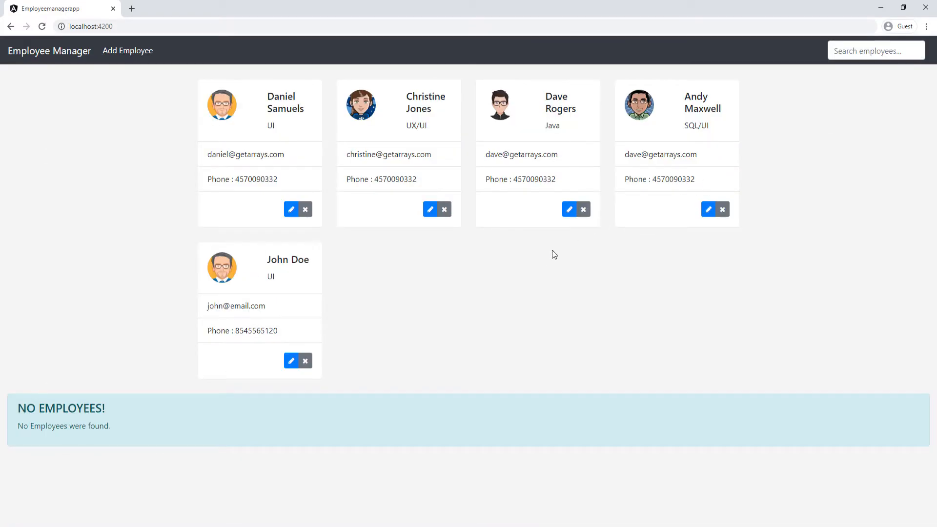
mouse_move(487, 283)
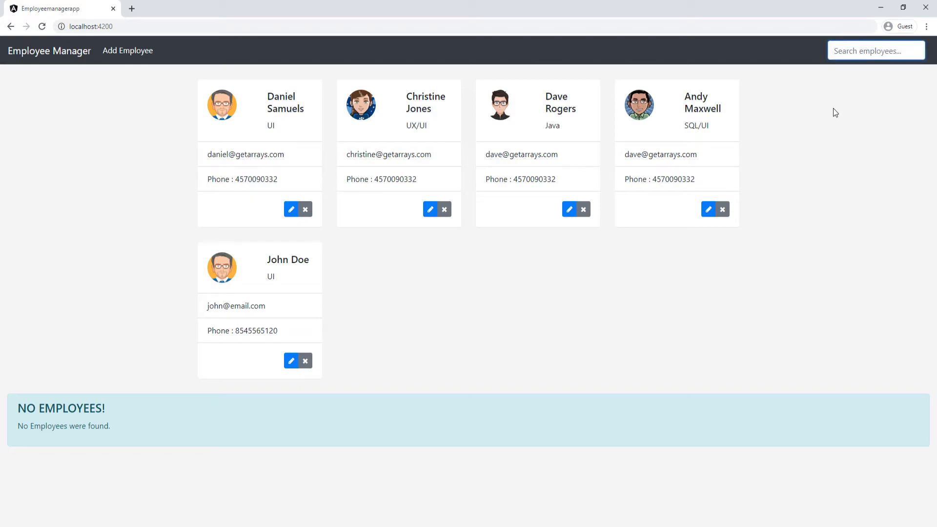
mouse_move(295, 170)
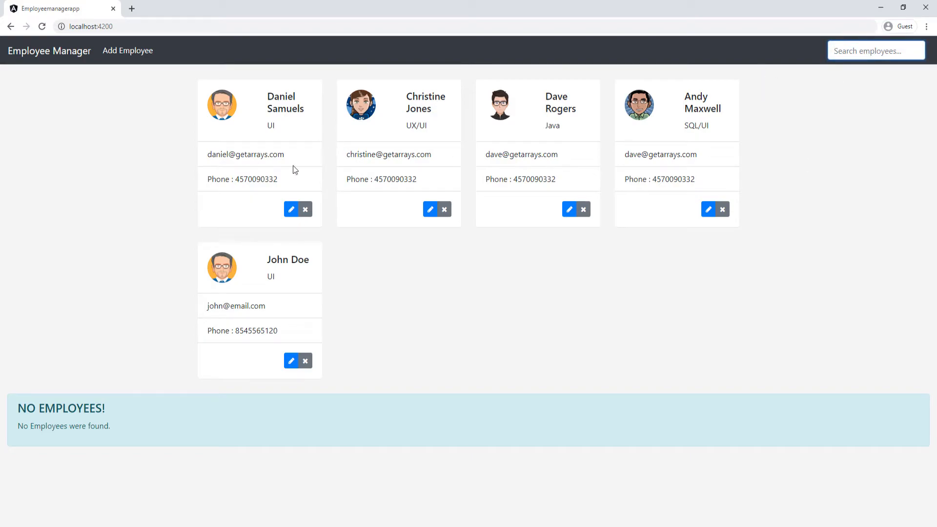
mouse_move(328, 395)
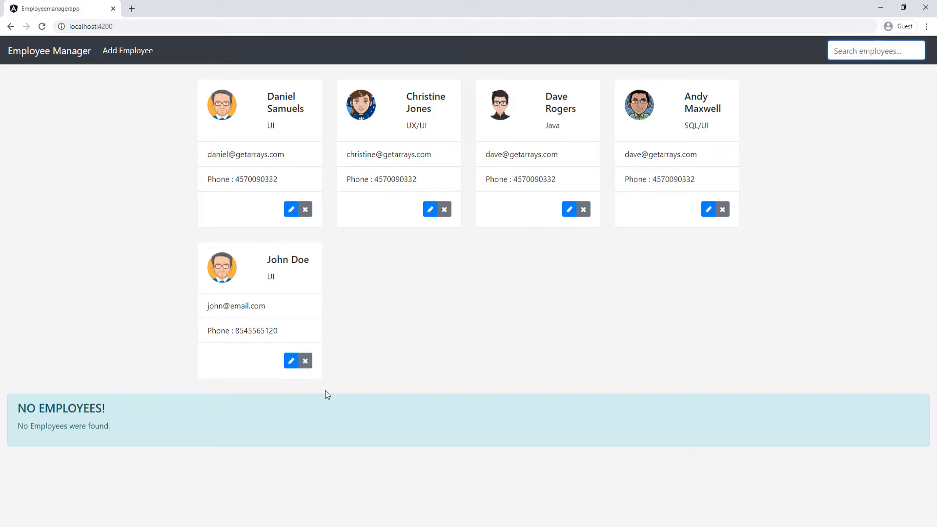
double_click(87, 408)
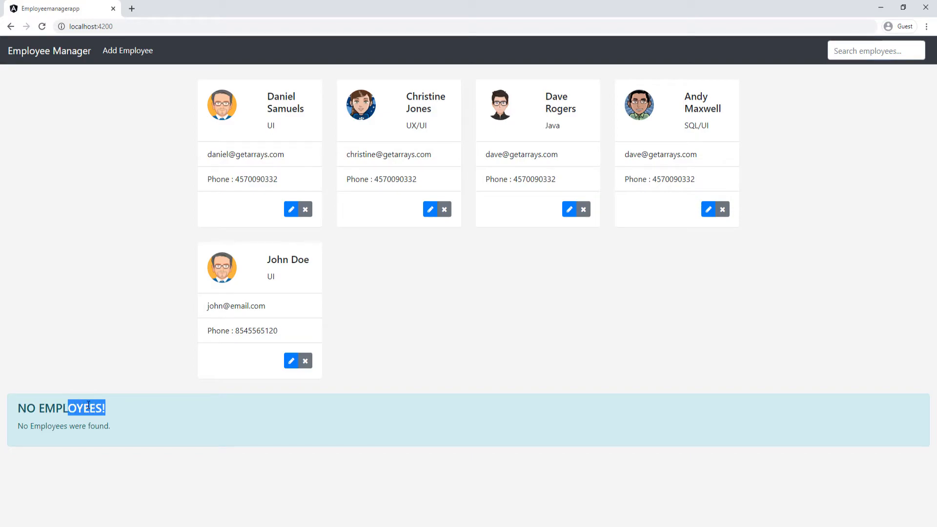
click(403, 434)
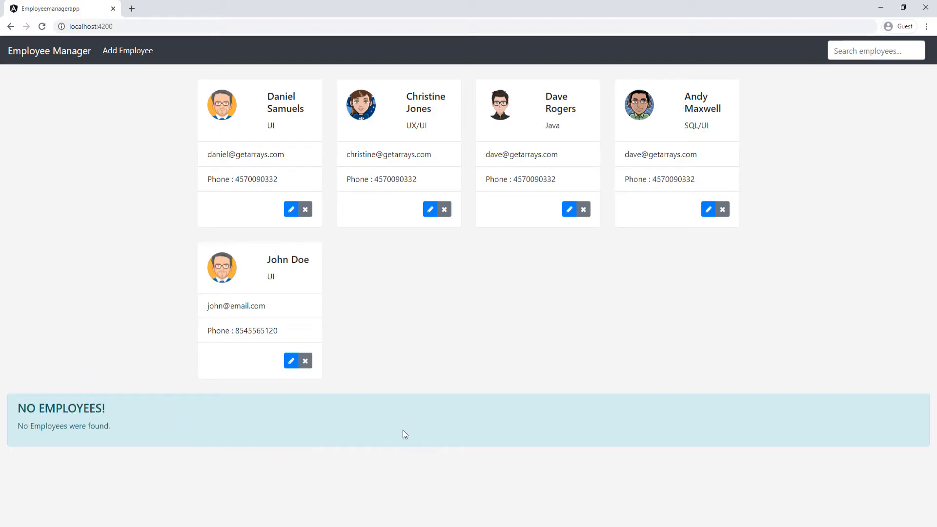
mouse_move(117, 433)
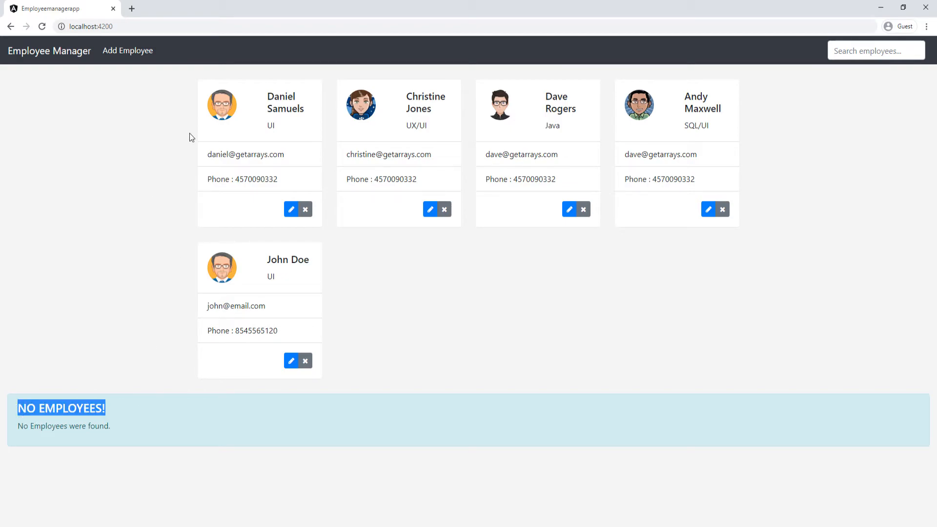
mouse_move(382, 305)
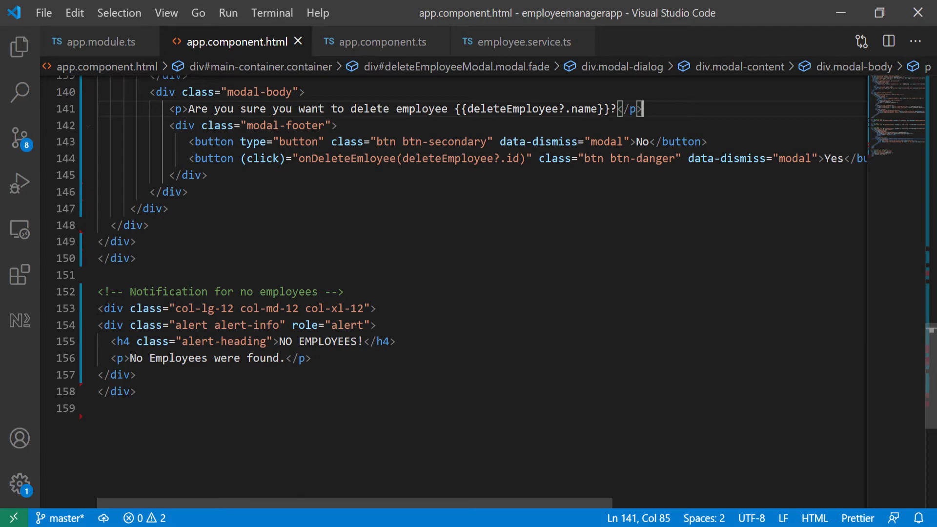
- Add an empty *ngIf directive to the No Employees notification div
click(112, 309)
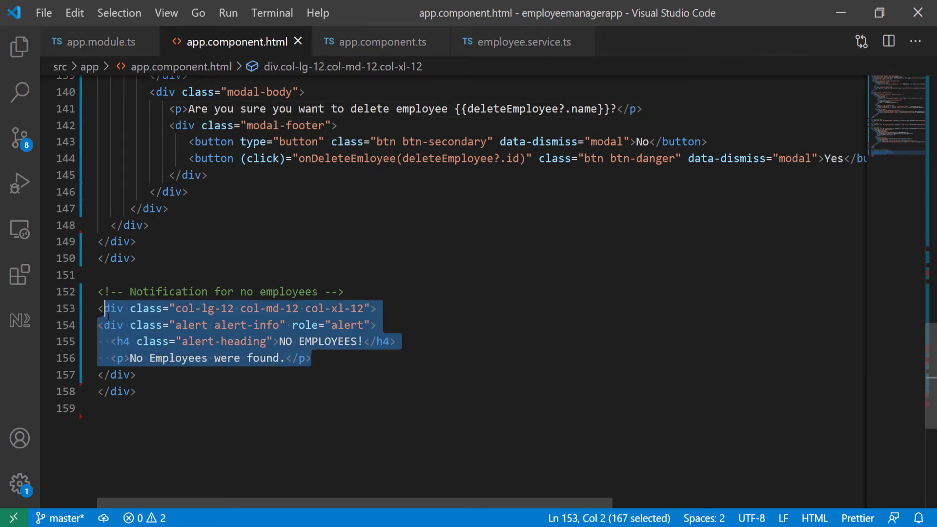
click(125, 309)
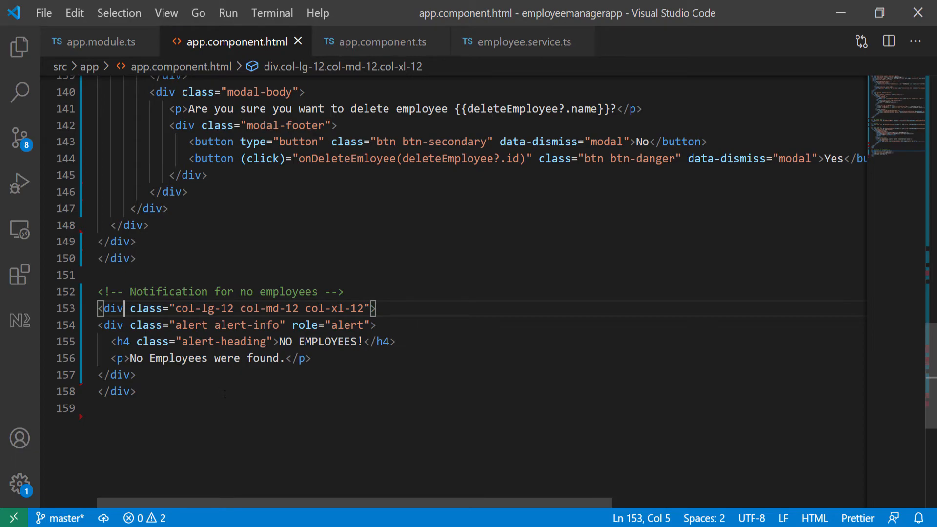
text(*ng)
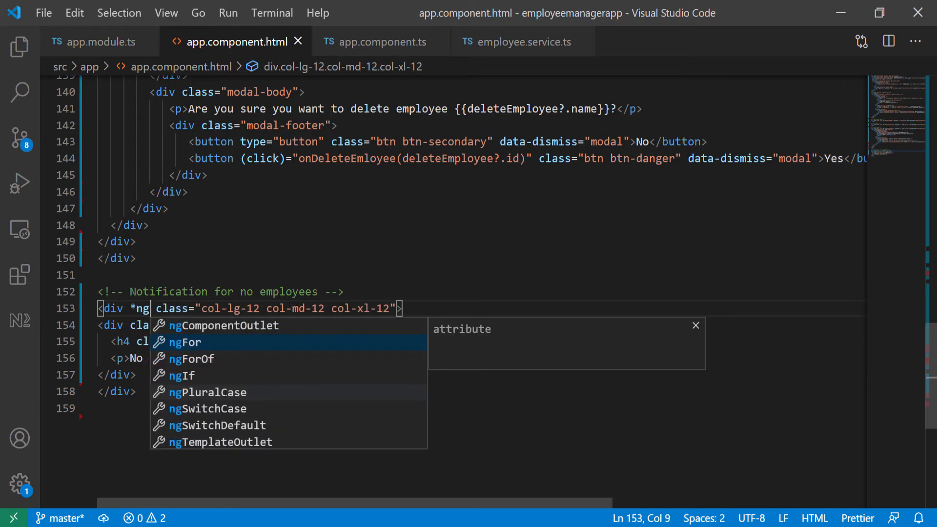
key(Down)
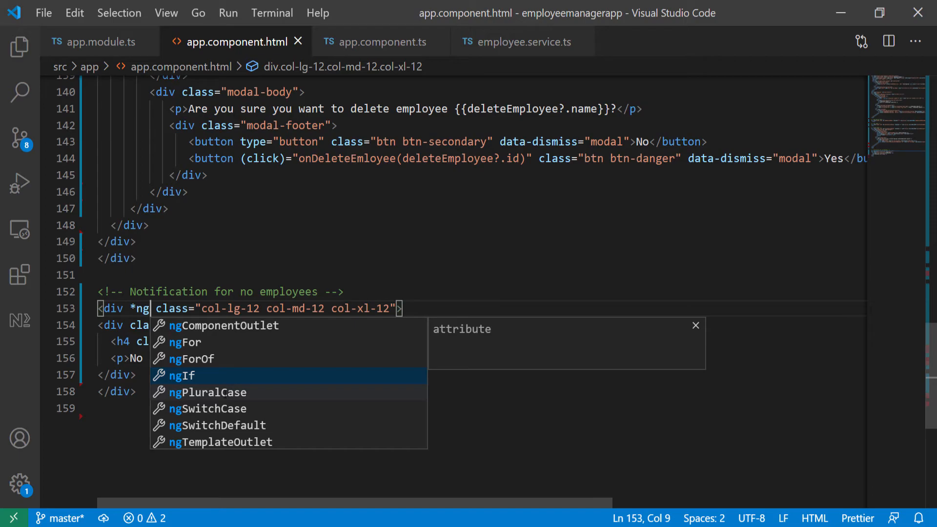
click(181, 376)
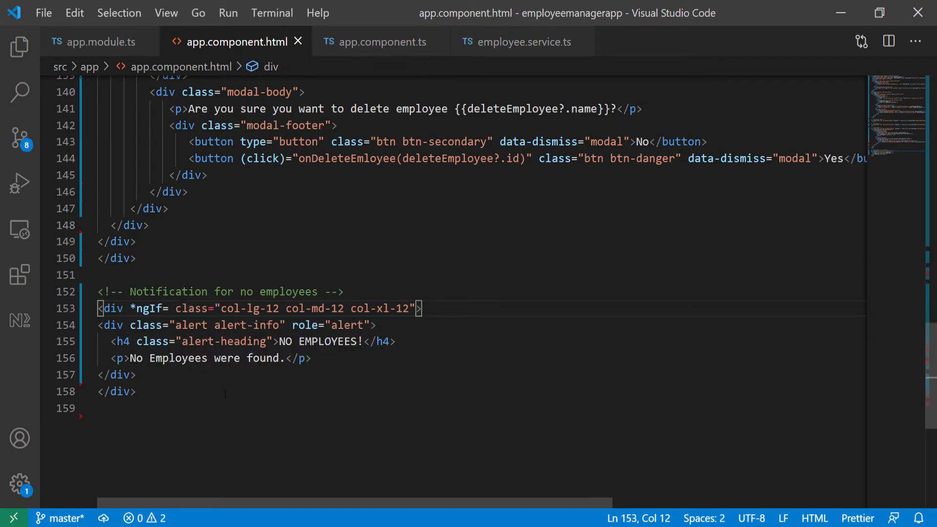
text("")
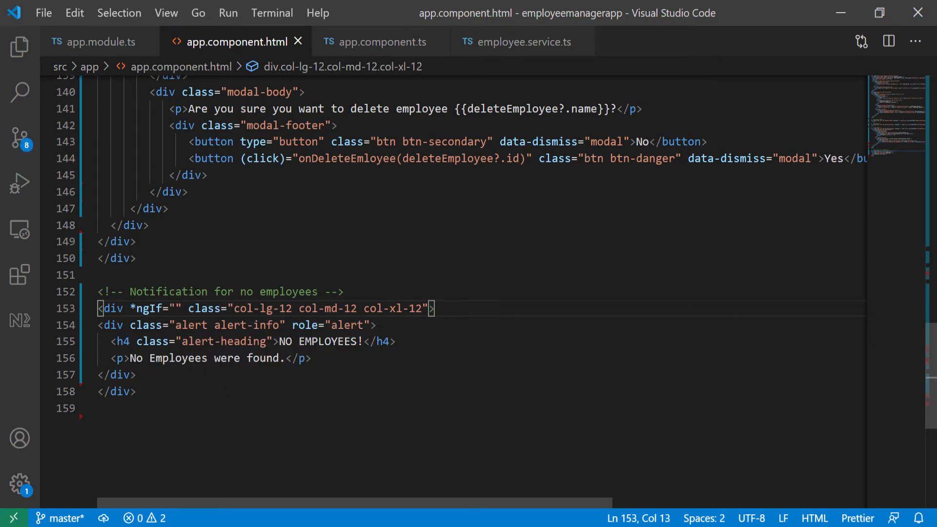
- Check the employees array in app.component.ts and set the condition to employees?.length == 0
click(376, 42)
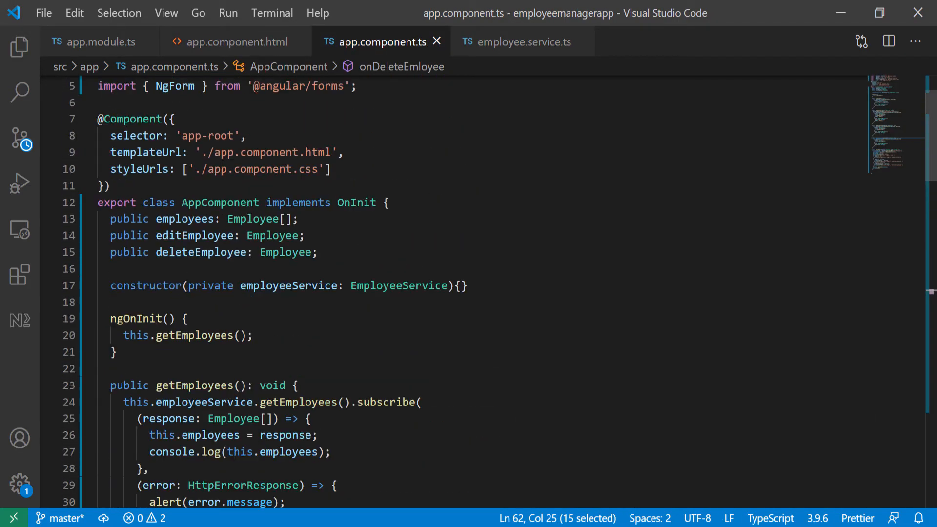
double_click(185, 219)
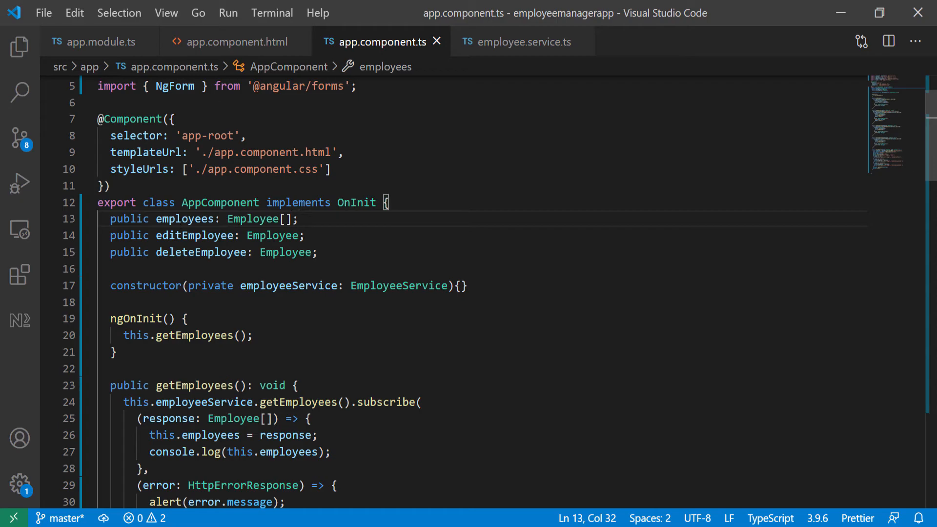
double_click(184, 219)
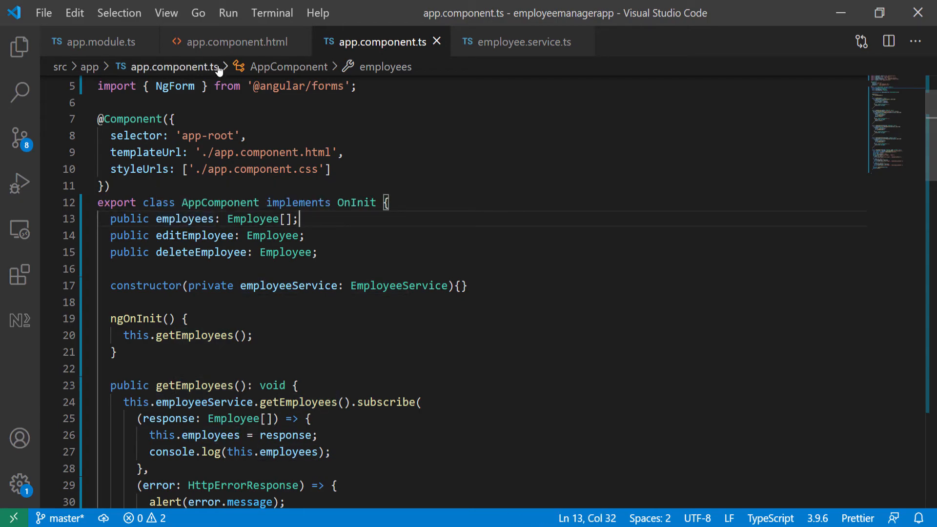
click(237, 41)
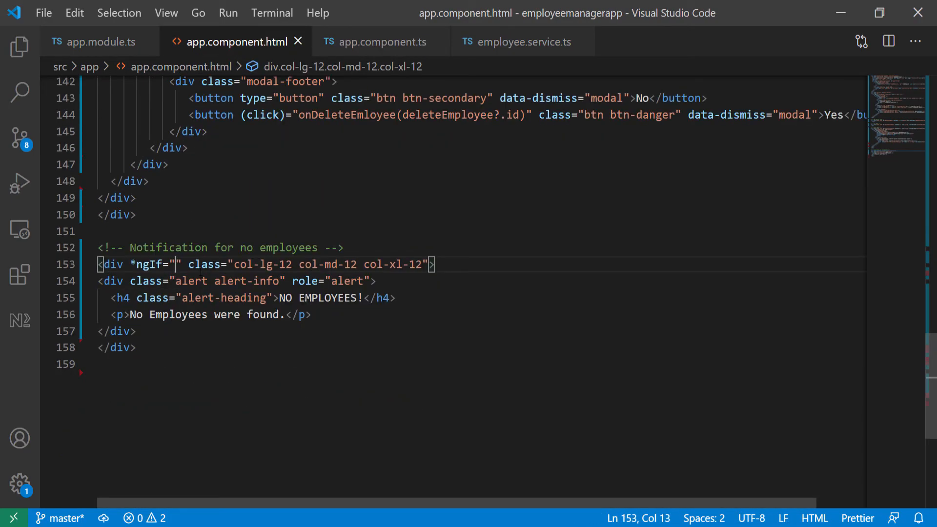
text(employees)
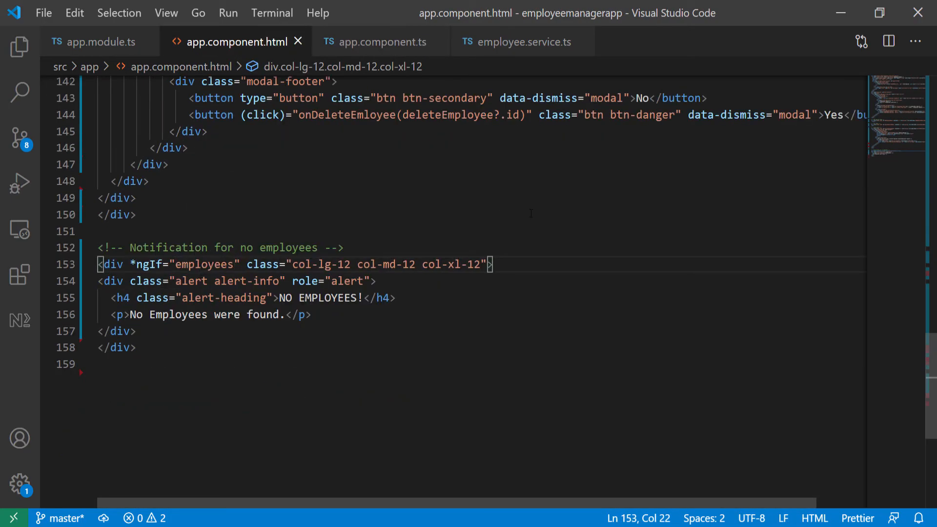
text(?)
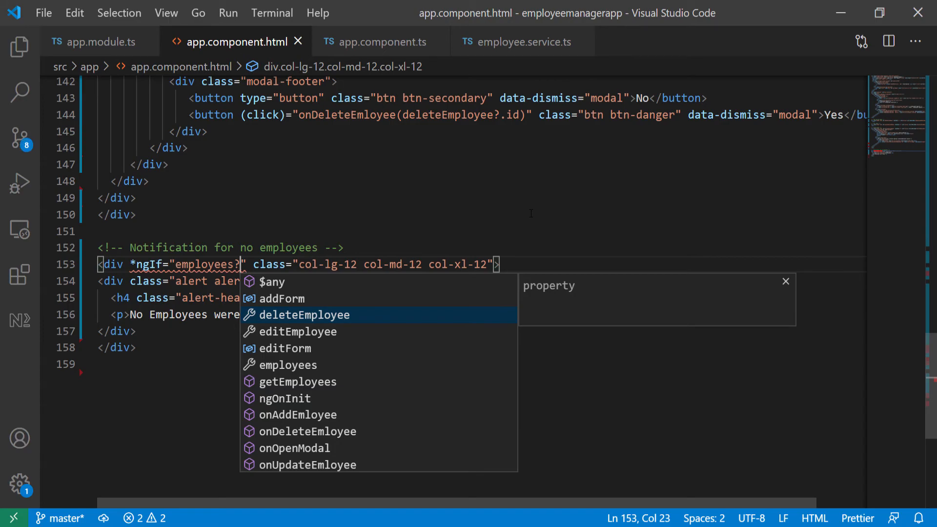
text(.length)
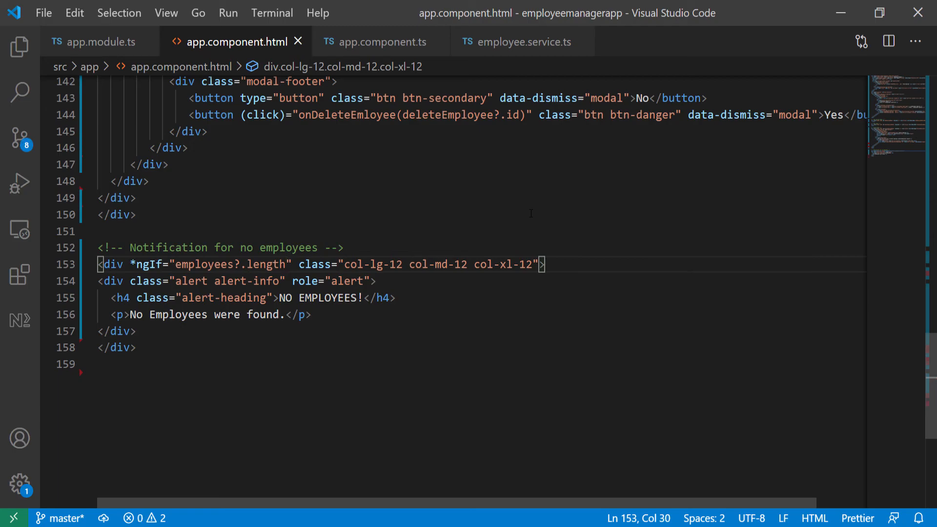
text(==)
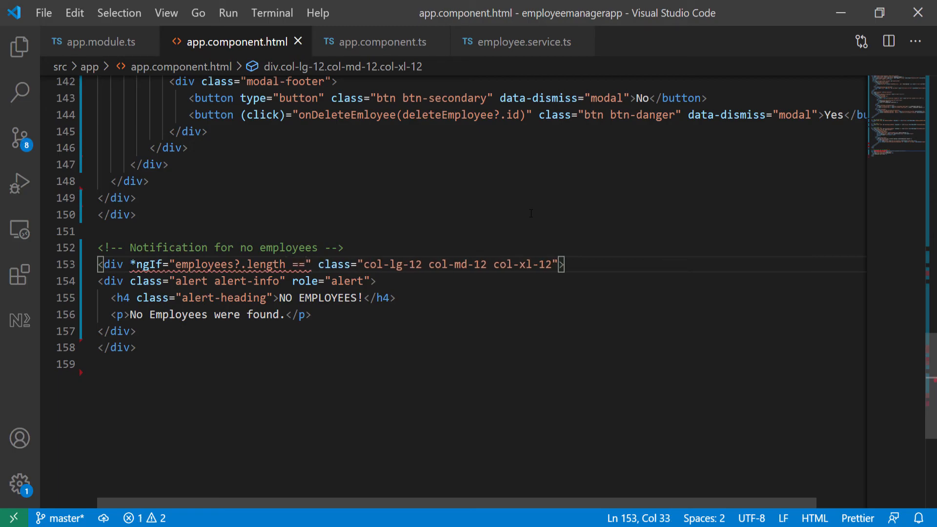
text(0)
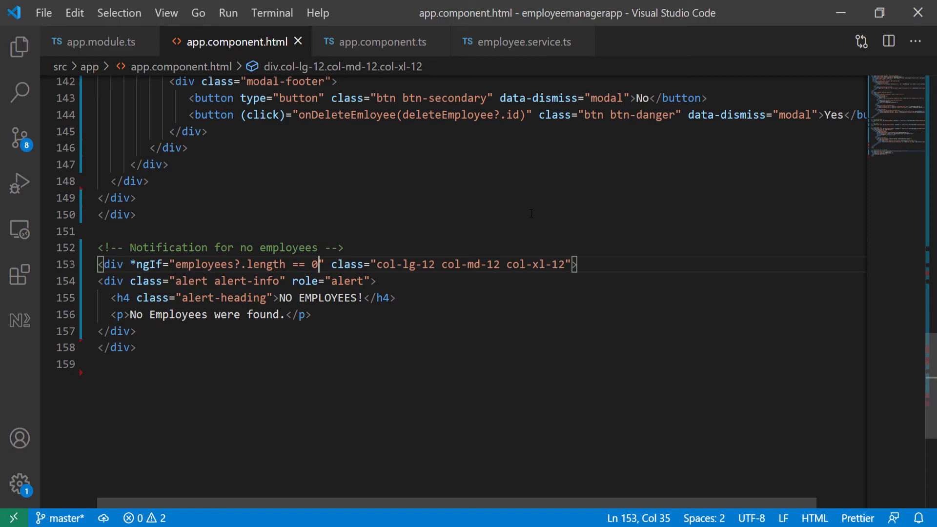
- Highlight the notification block and its new length-equals-zero condition for review
drag(98, 264, 136, 347)
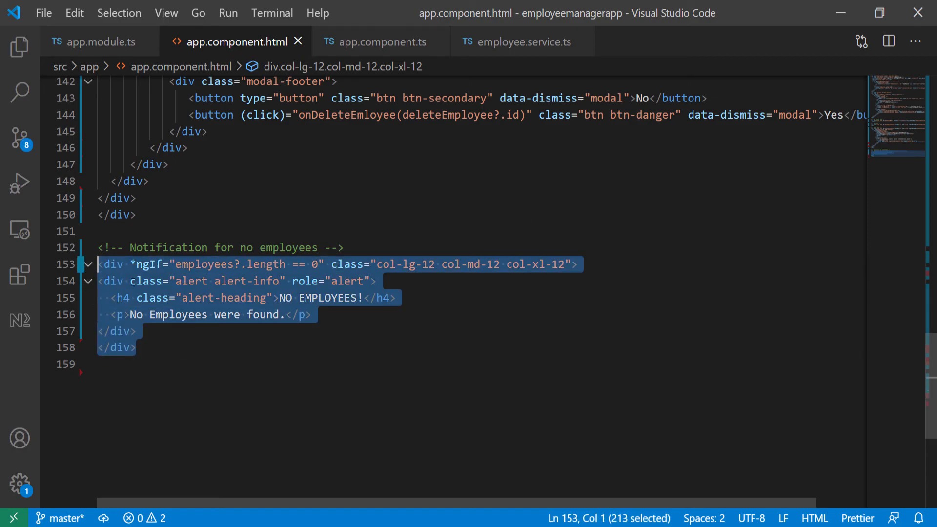
click(117, 347)
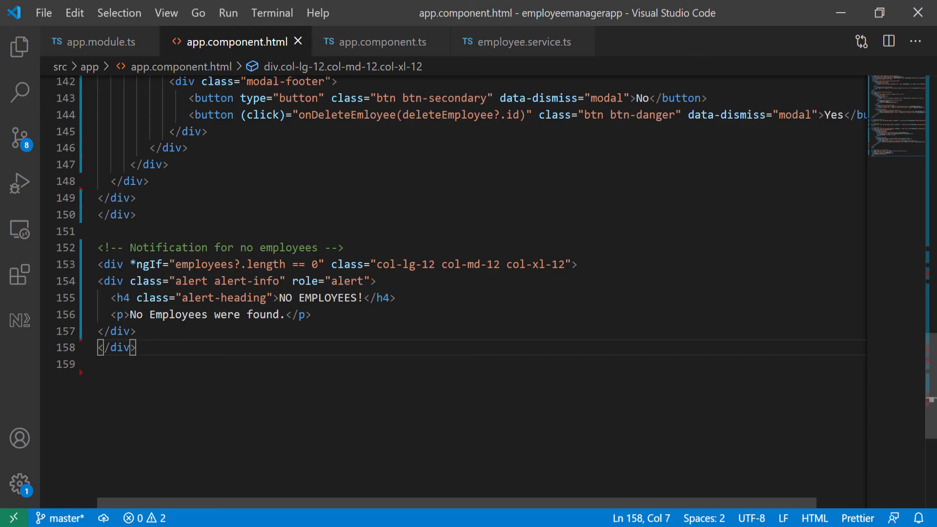
drag(170, 264, 317, 264)
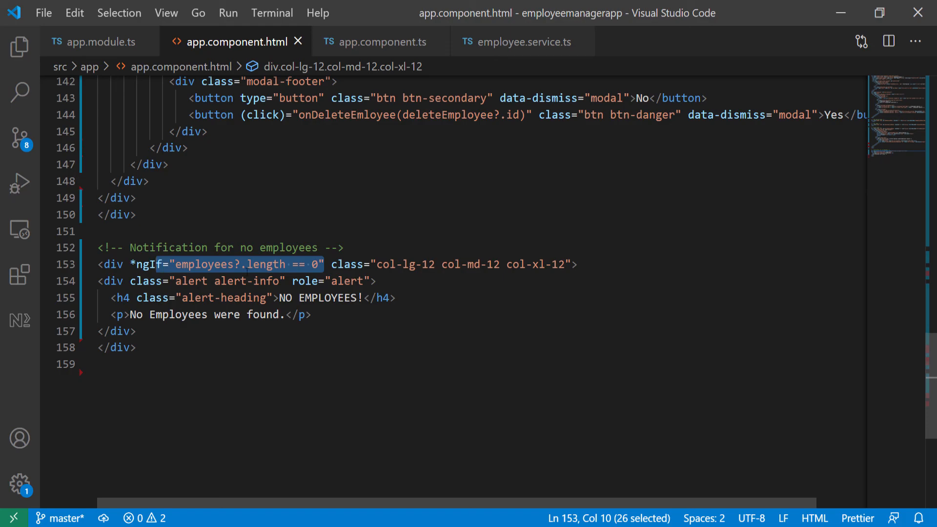
click(287, 315)
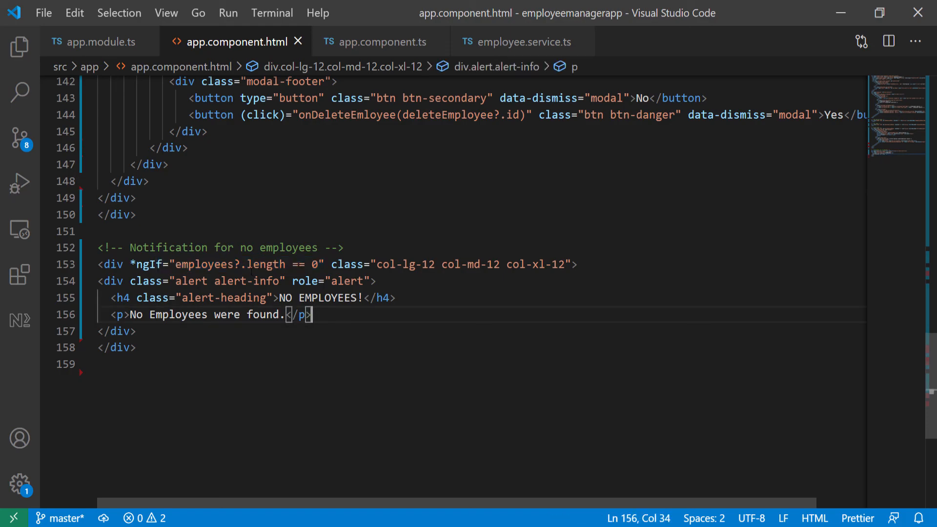